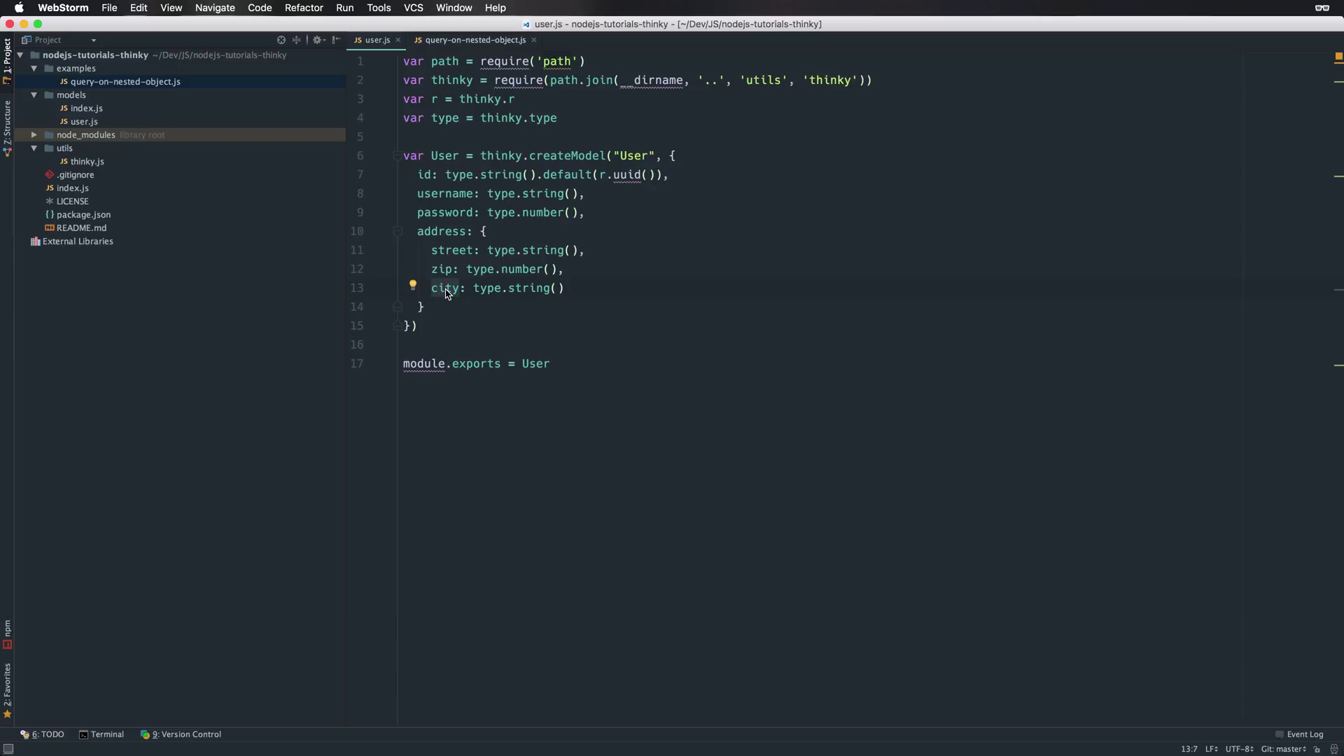
{"action": "mouse_move", "coordinate": [415, 272]}
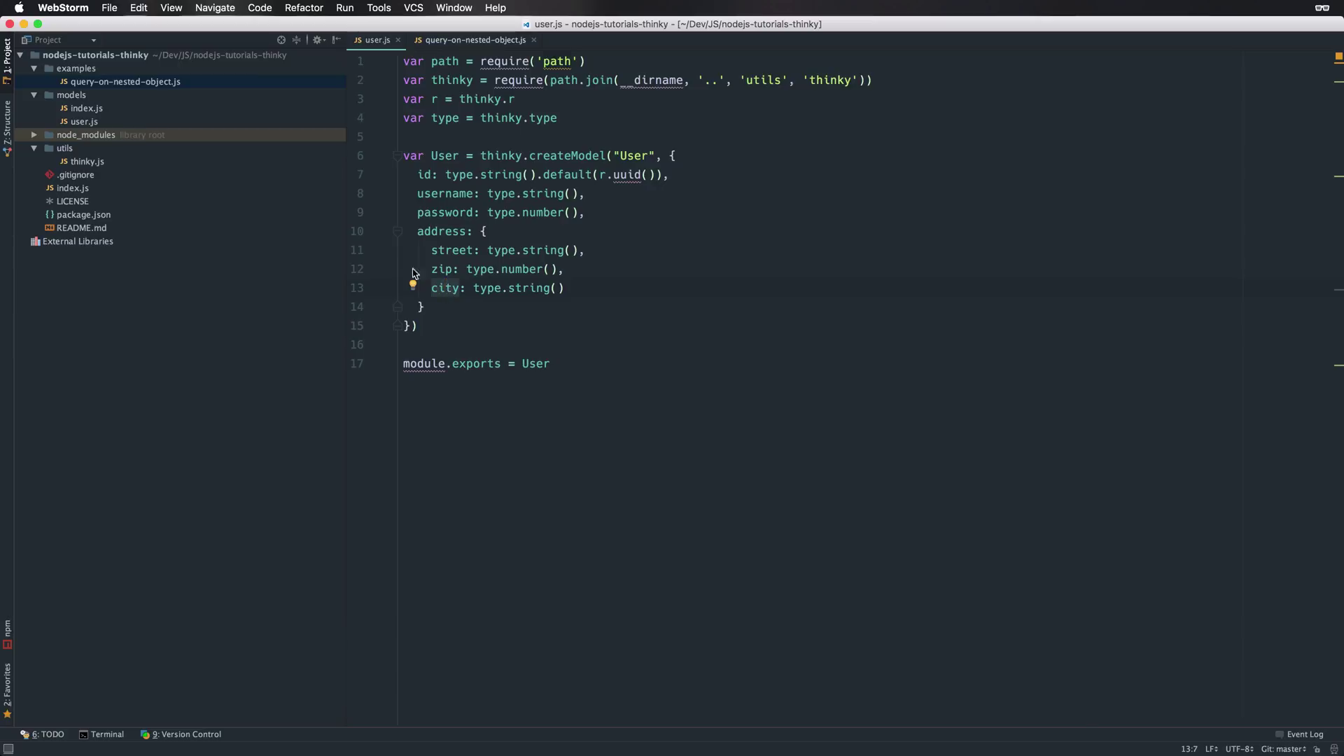
Step: Write var findUserByCity = function(city) with an empty body in query-on-nested-object.js
{"action": "left_click", "coordinate": [471, 40]}
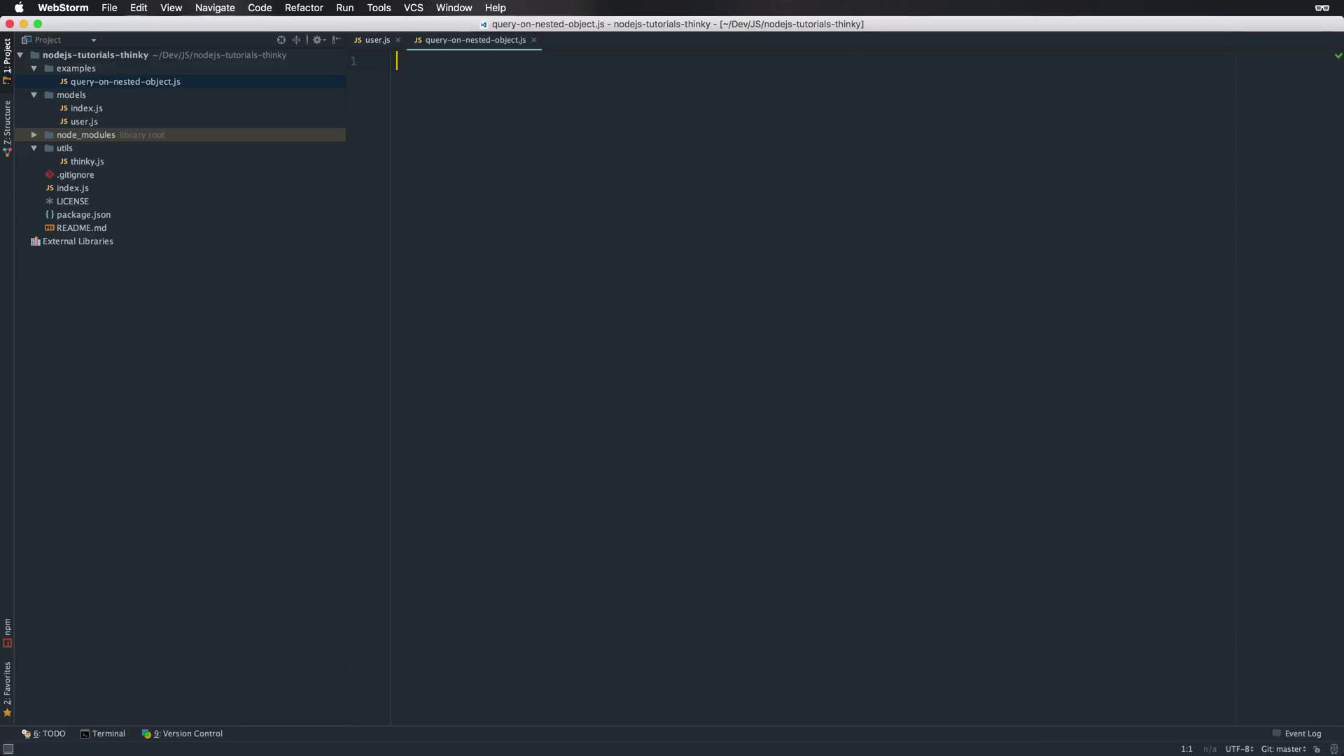
{"action": "type", "text": "var f"}
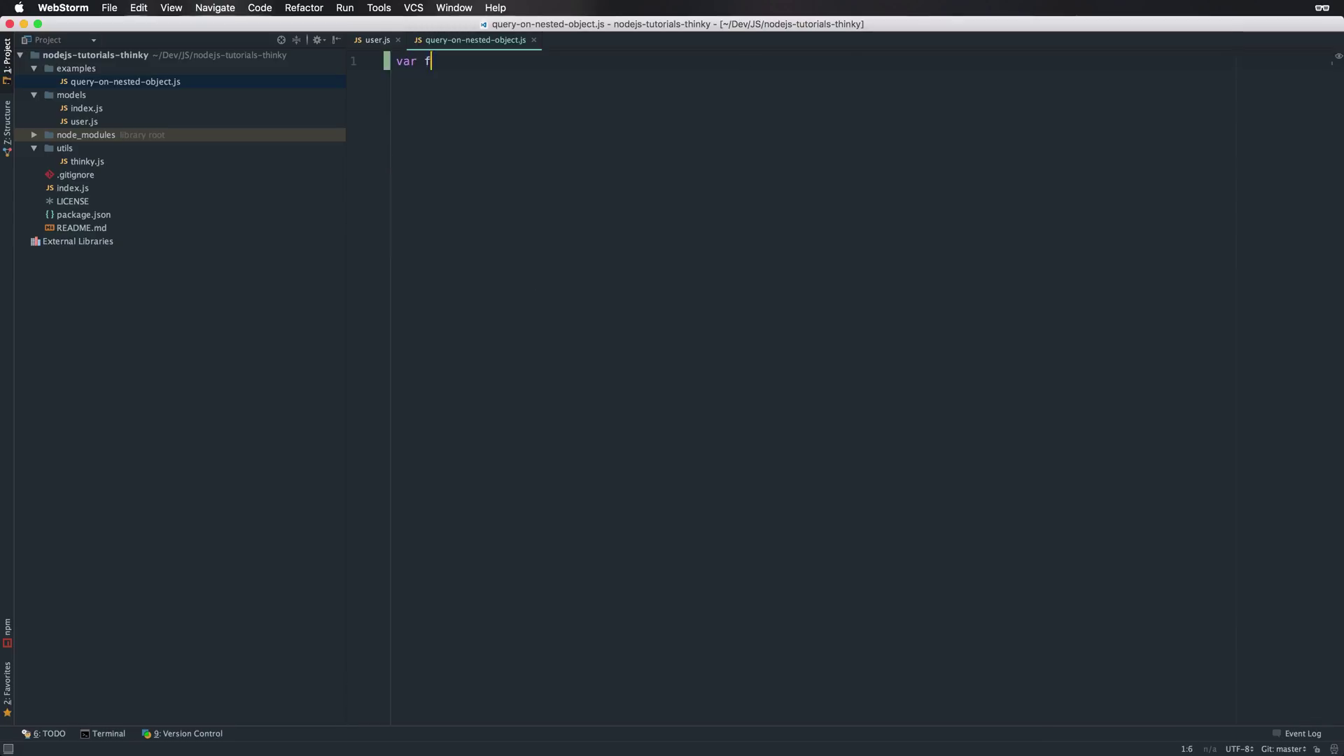
{"action": "type", "text": "indUserBy"}
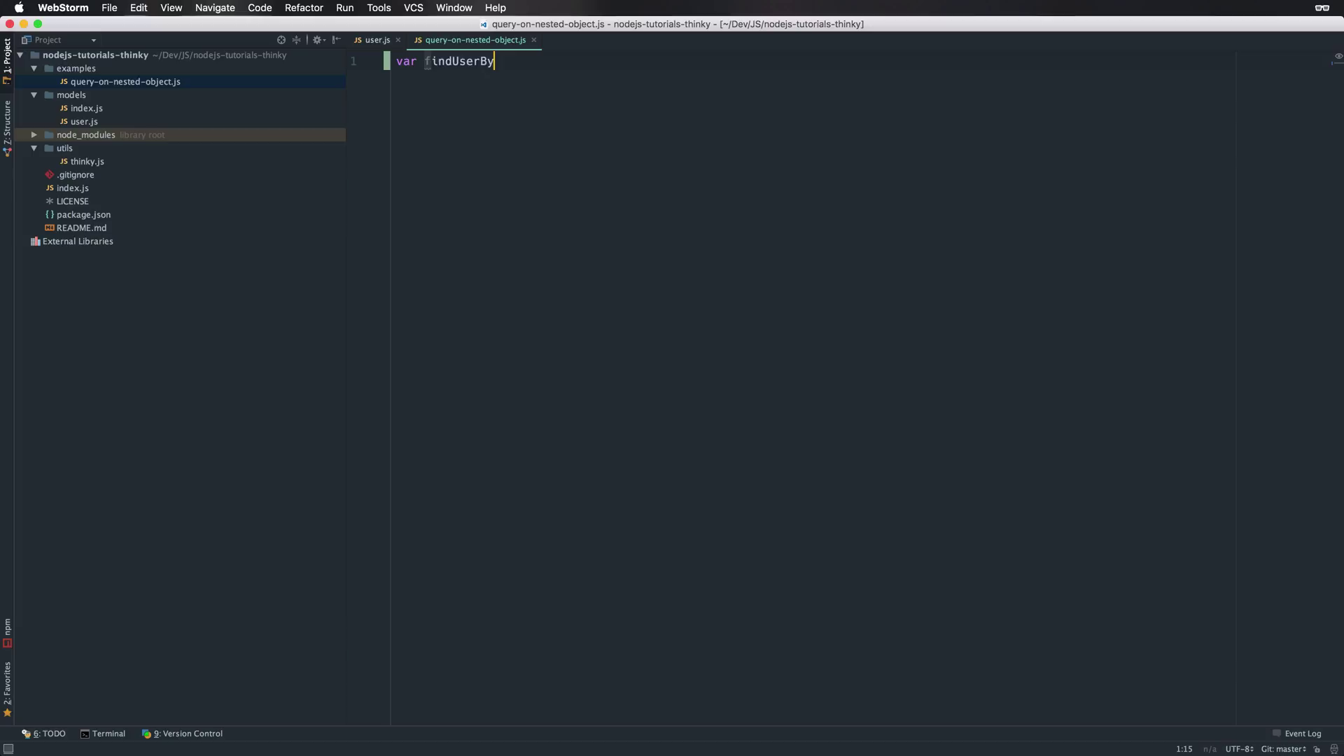
{"action": "type", "text": "City = f"}
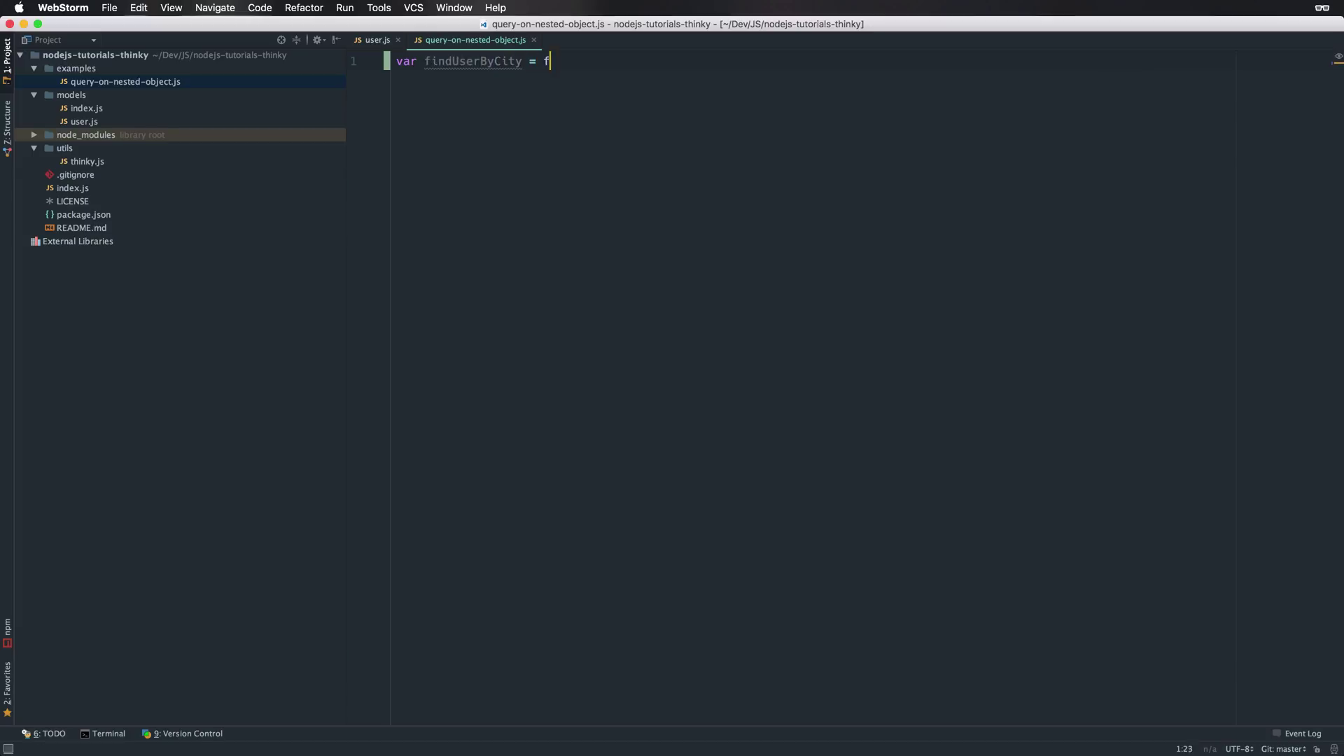
{"action": "type", "text": "unction(city) {"}
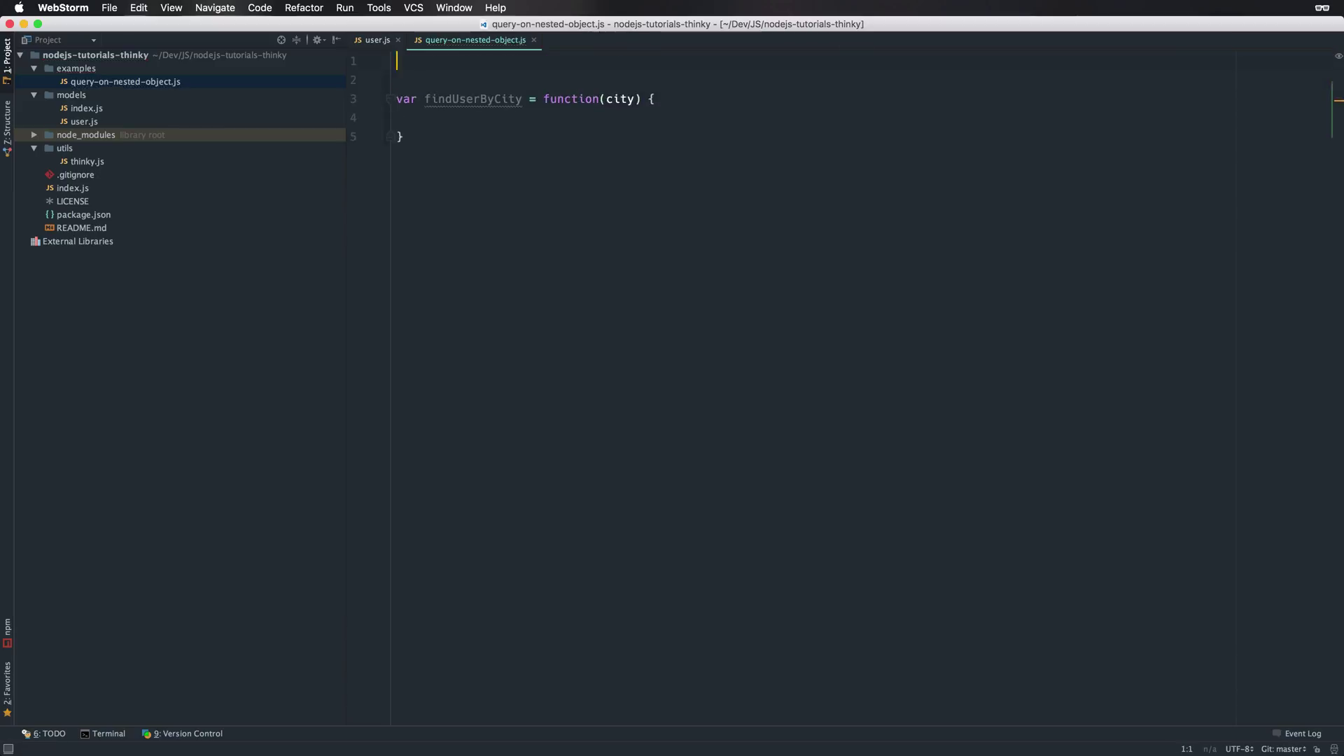
Step: Add var User = require('../models/user') at the top of the file
{"action": "type", "text": "var User"}
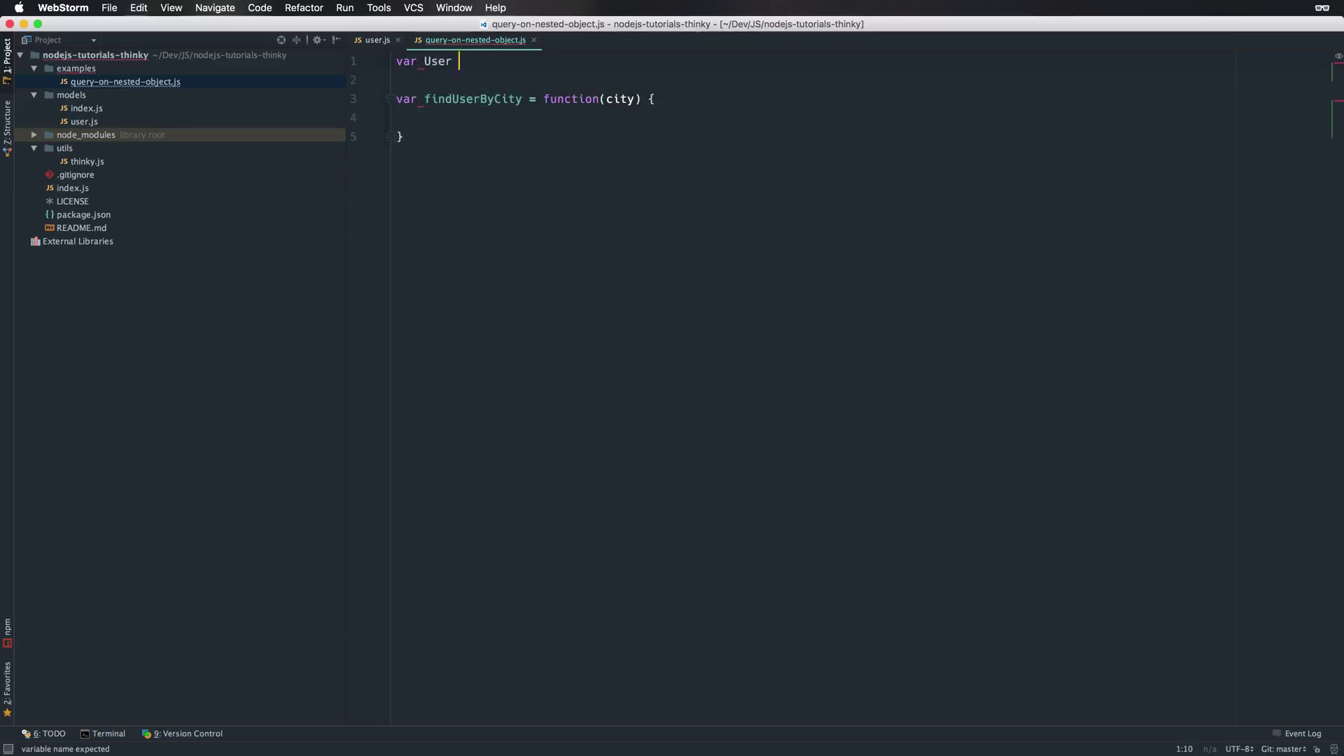
{"action": "type", "text": "="}
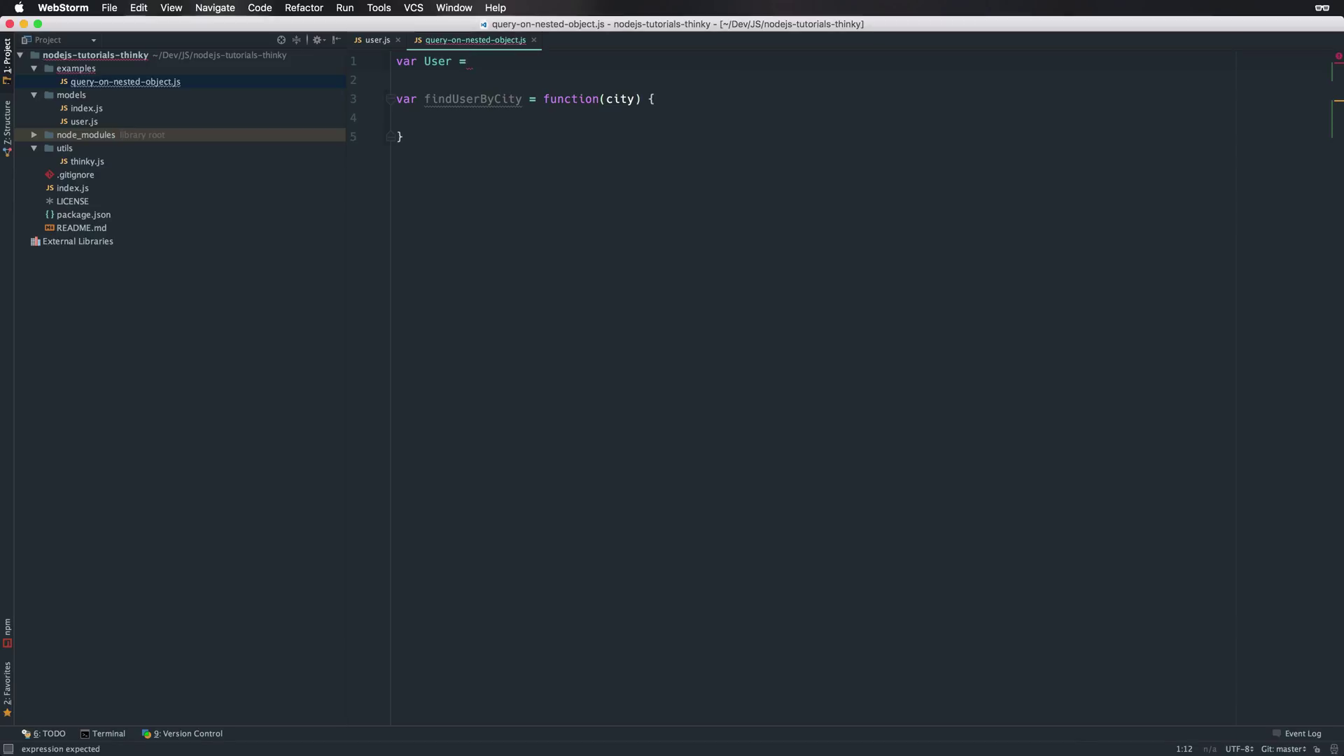
{"action": "type", "text": "require('')"}
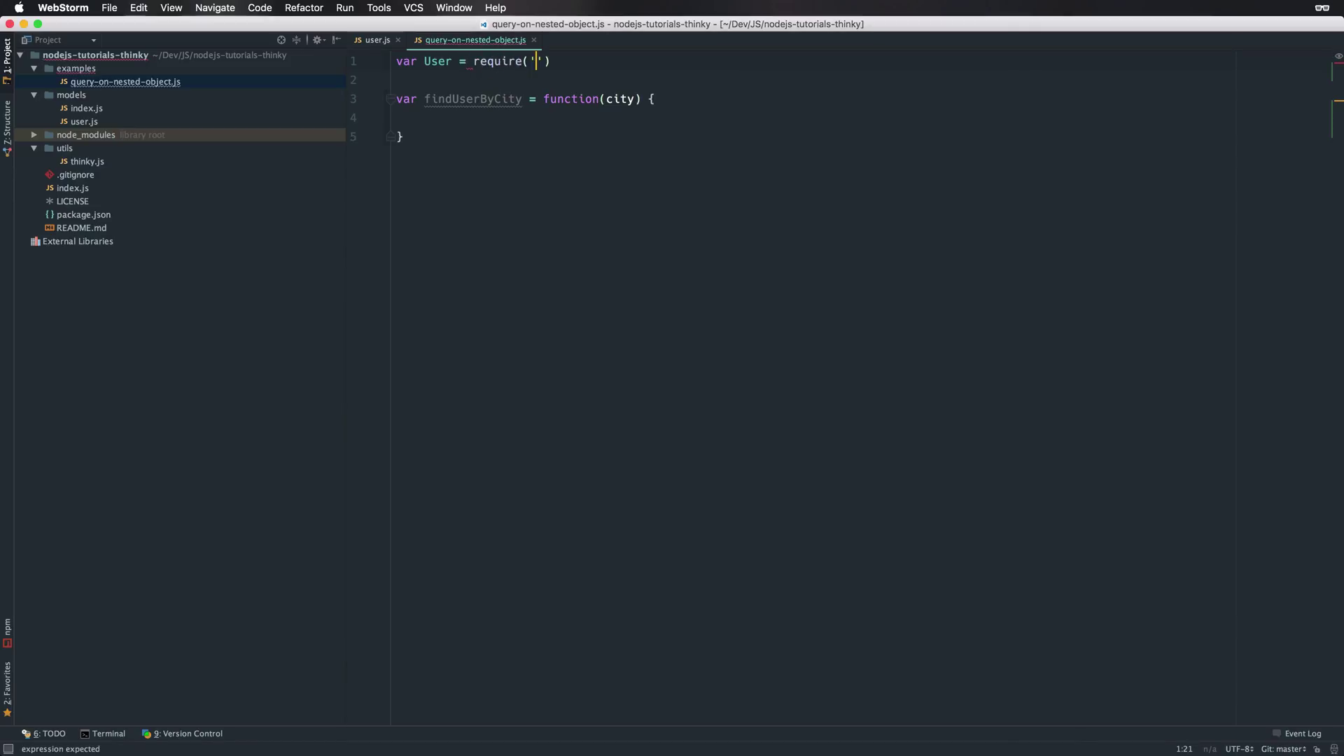
{"action": "type", "text": "../model"}
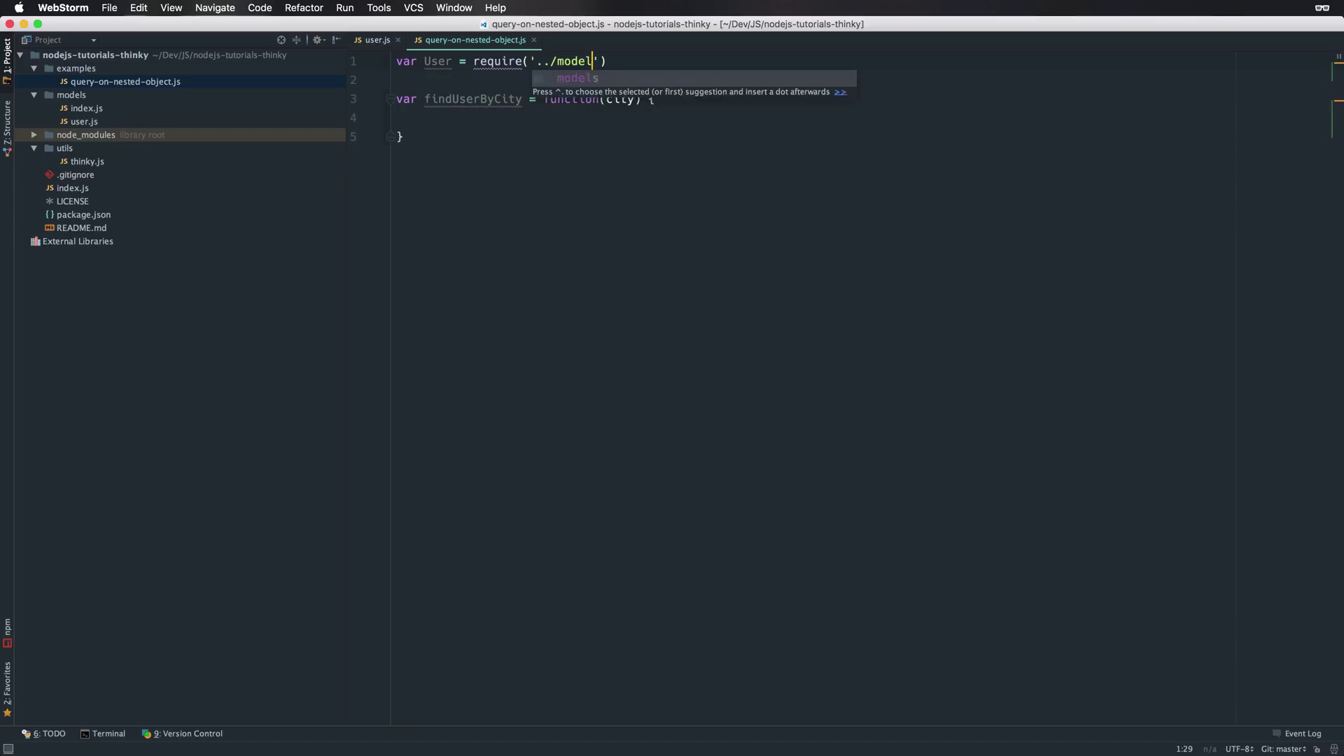
{"action": "type", "text": "s/user"}
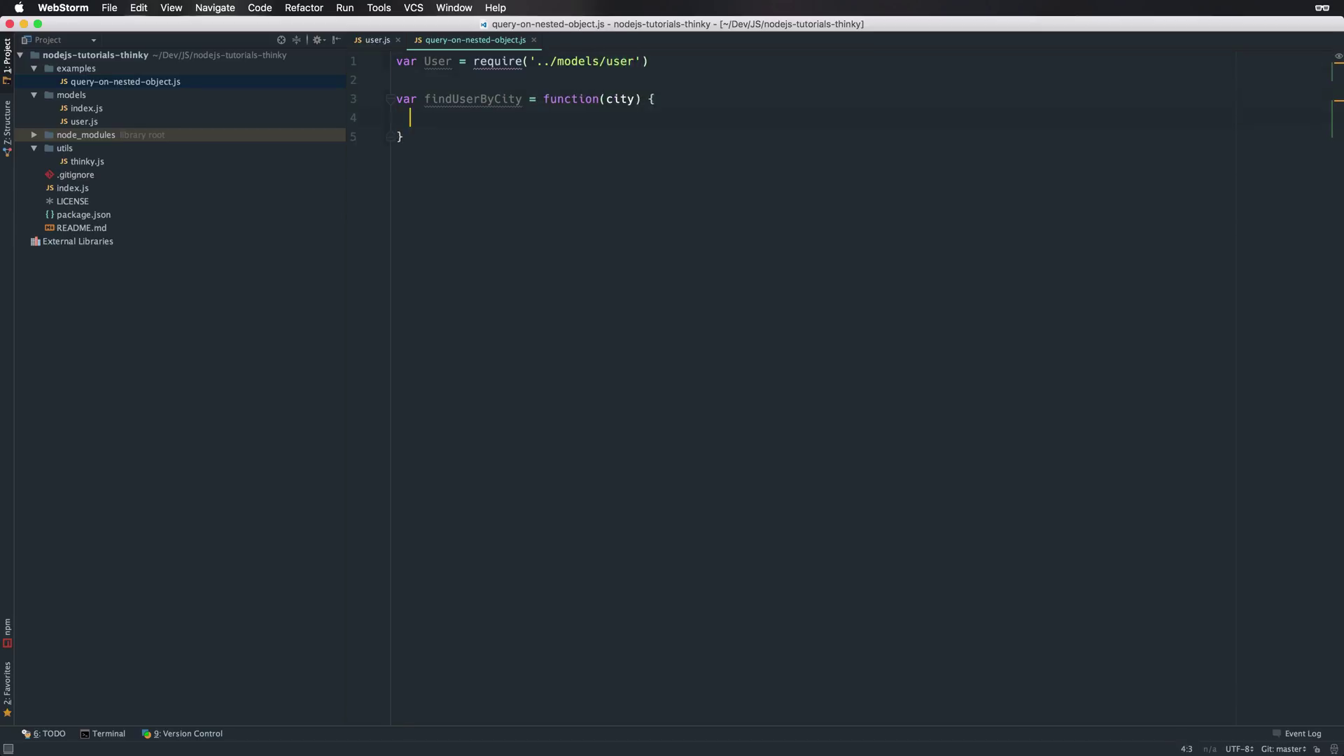
Step: Call User.filter({address: { city : city }}) in the function body and begin a .then chain
{"action": "type", "text": "U"}
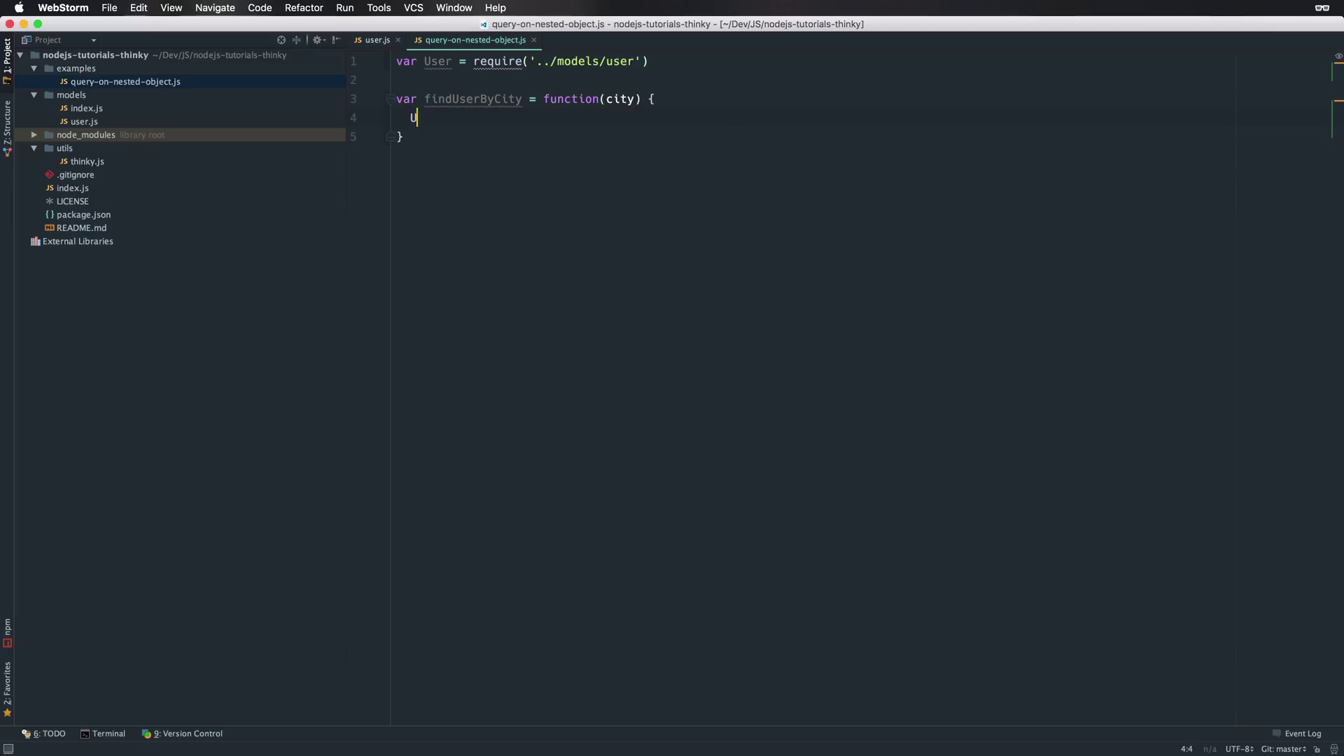
{"action": "type", "text": "ser.filter()"}
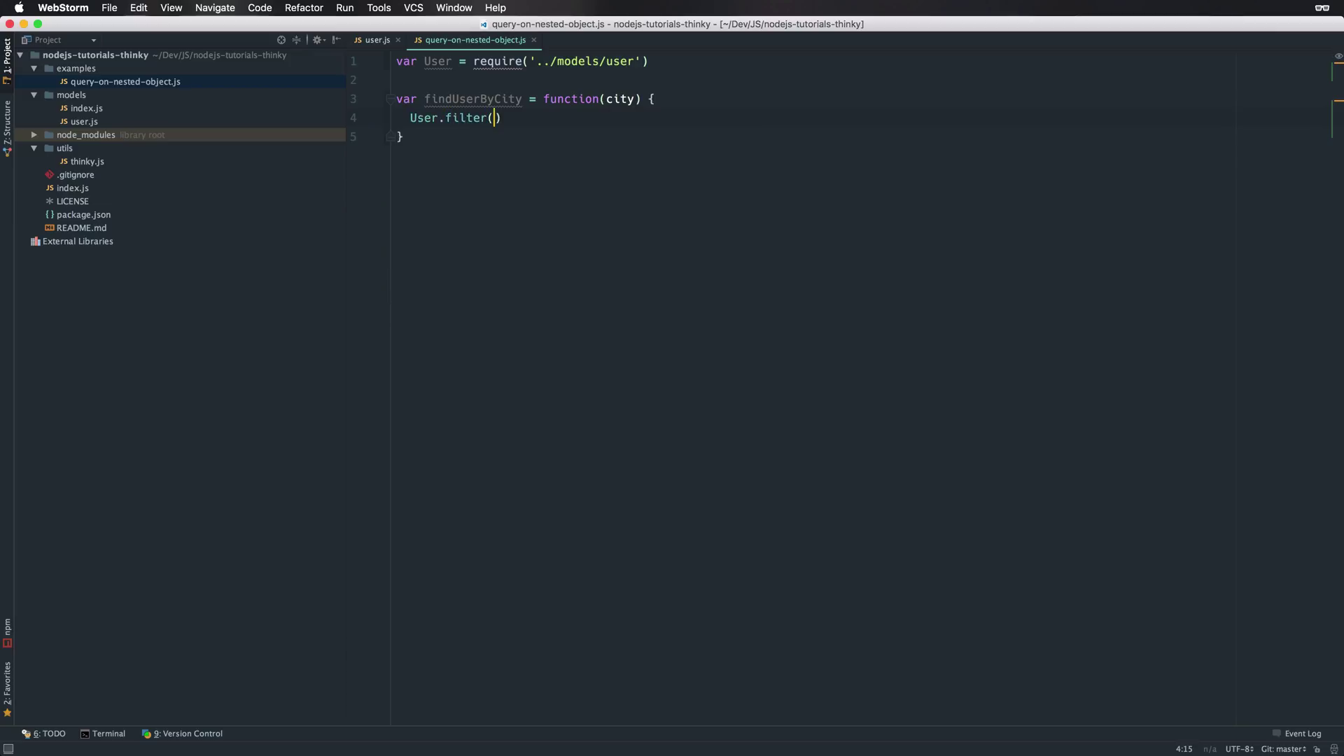
{"action": "type", "text": "{"}
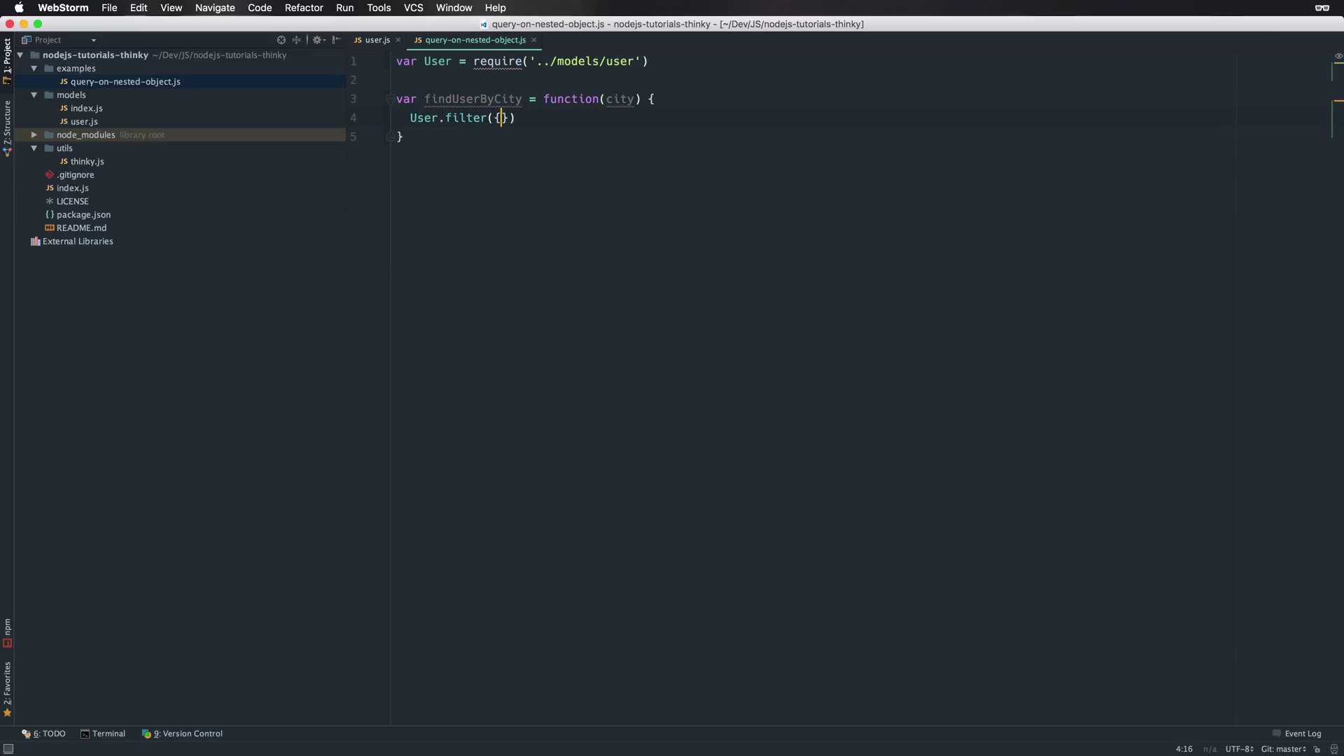
{"action": "type", "text": "address"}
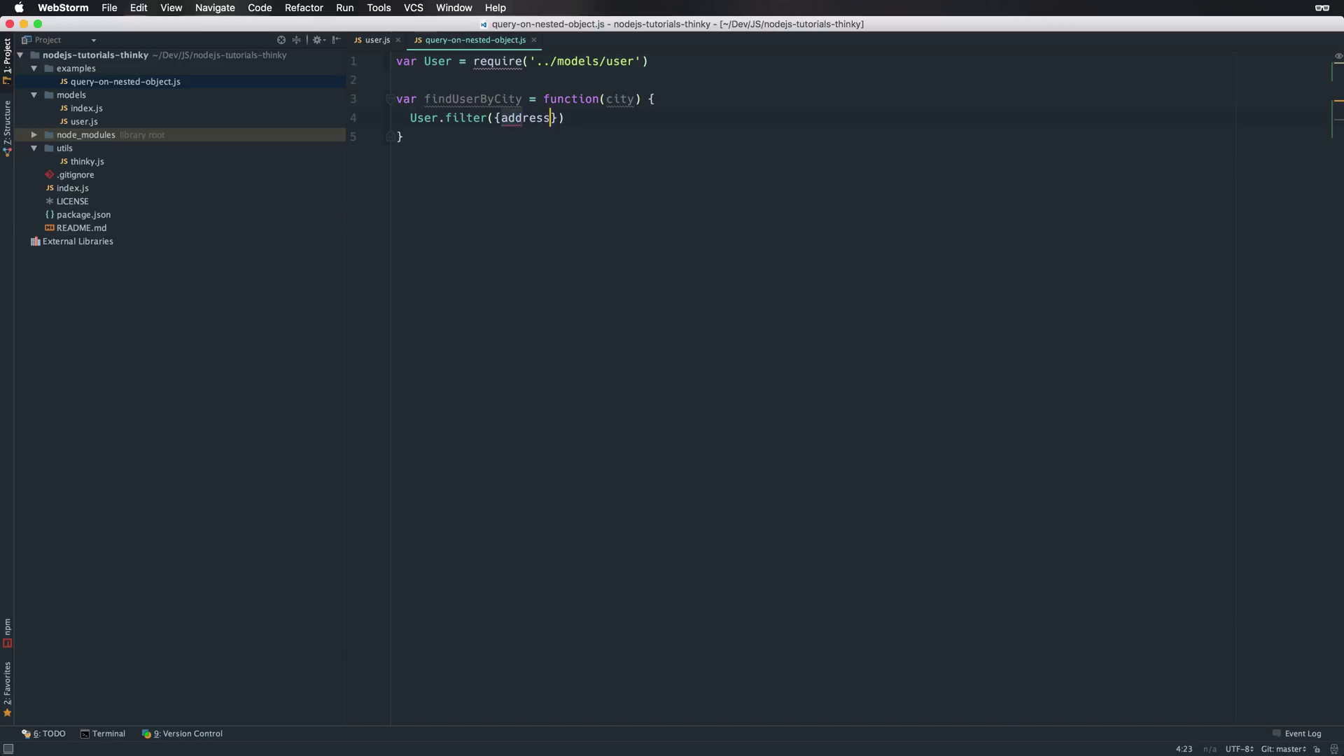
{"action": "type", "text": ": {"}
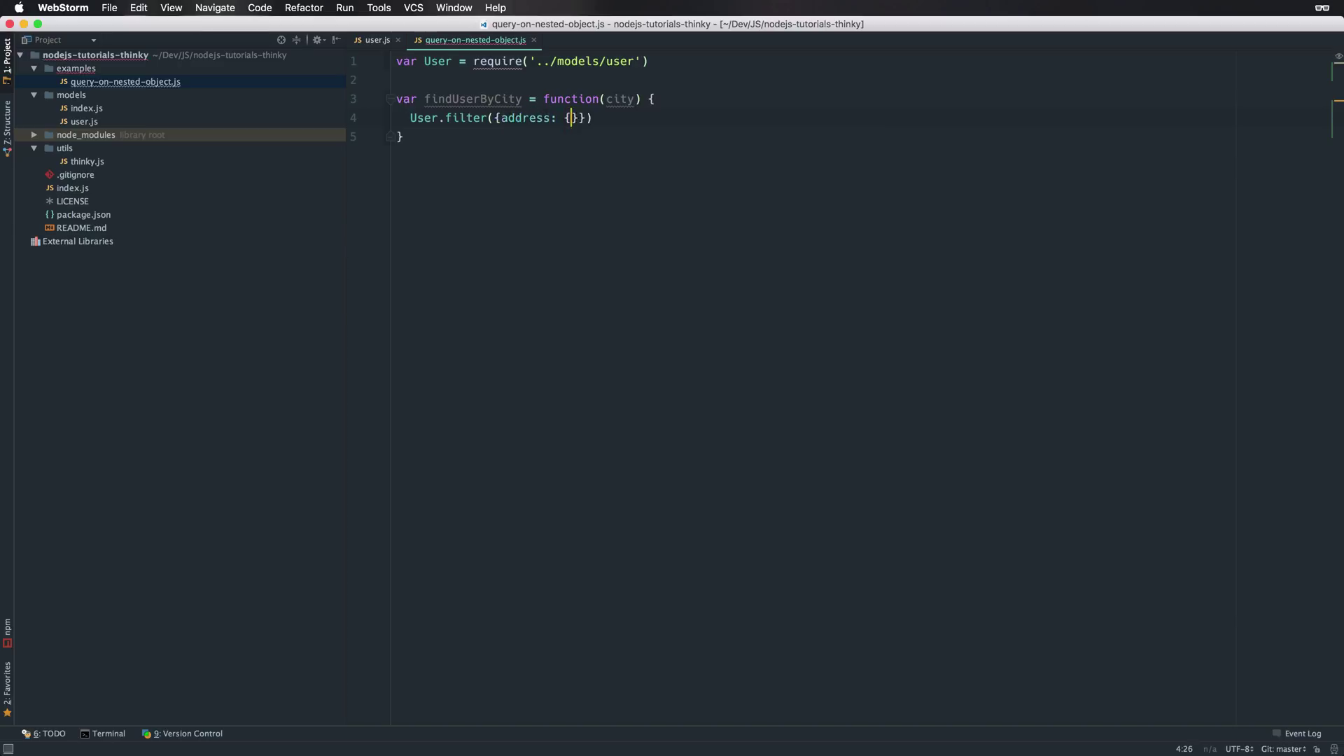
{"action": "type", "text": "city :"}
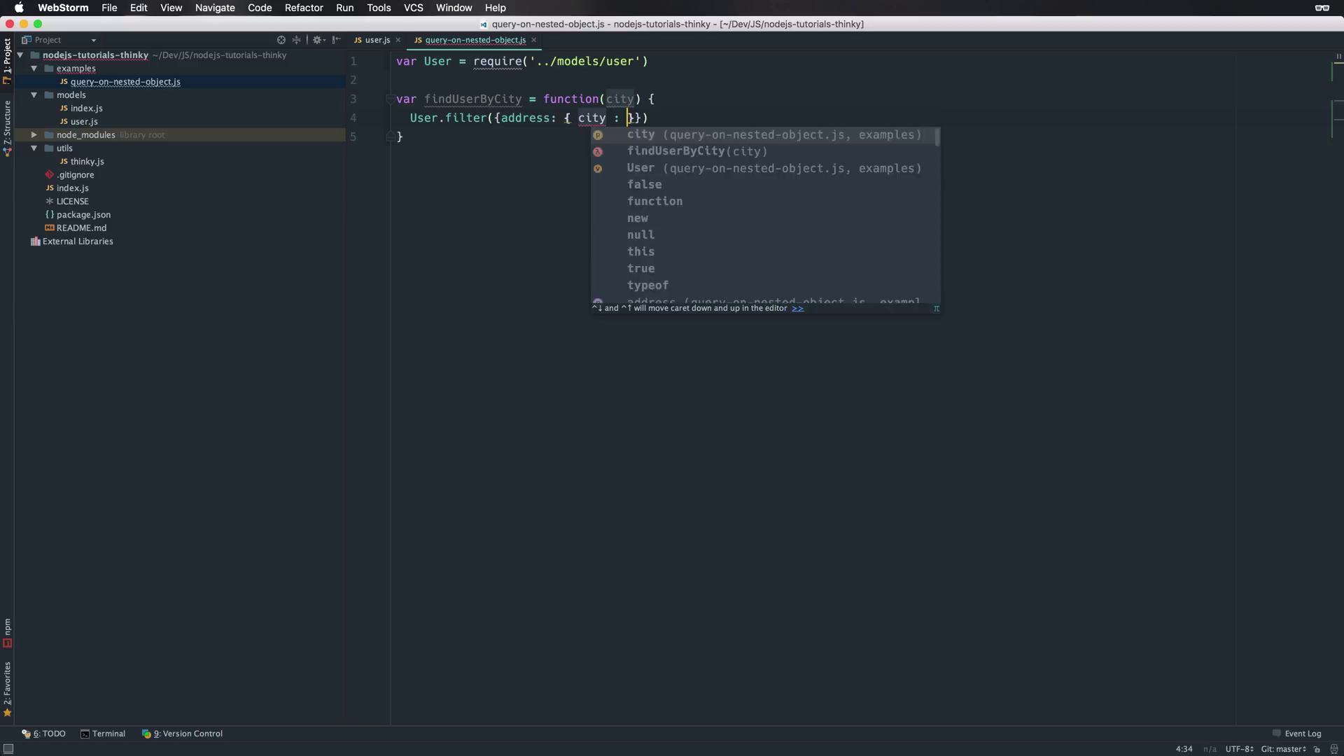
{"action": "type", "text": "city"}
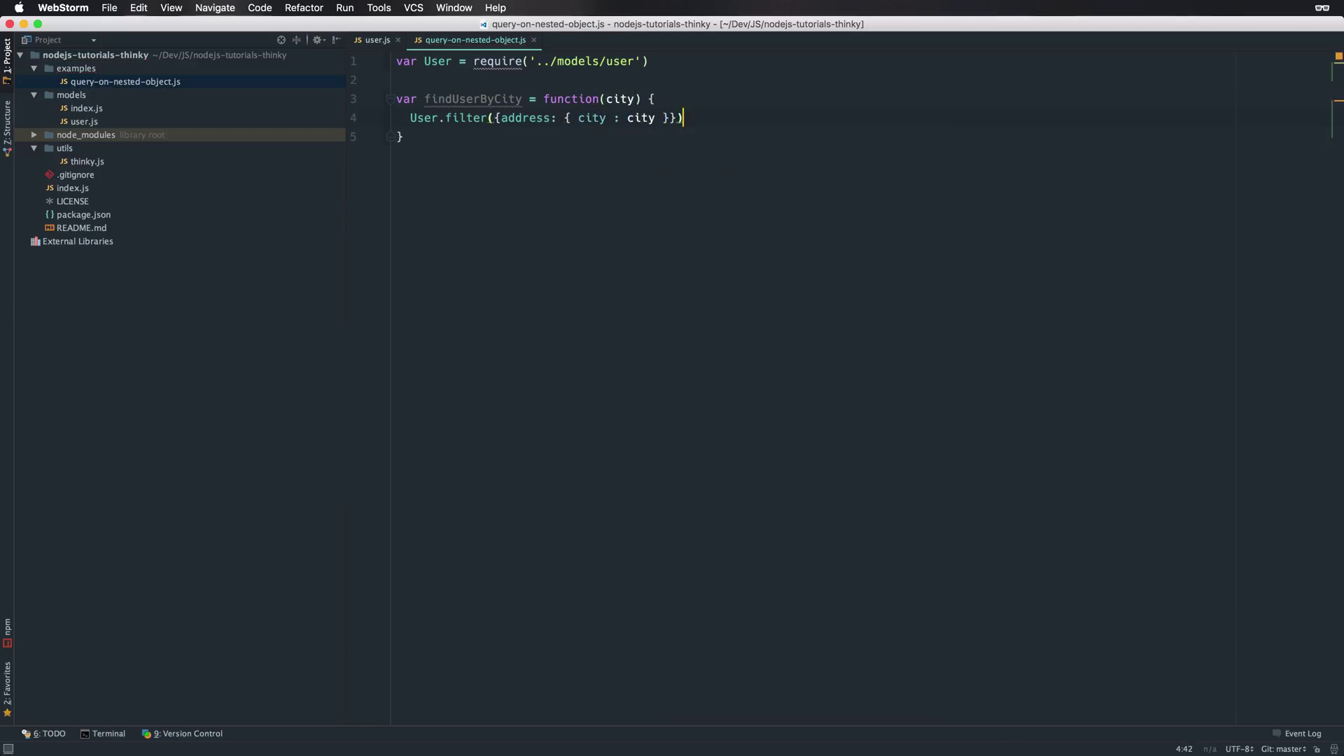
{"action": "type", "text": ".then(function("}
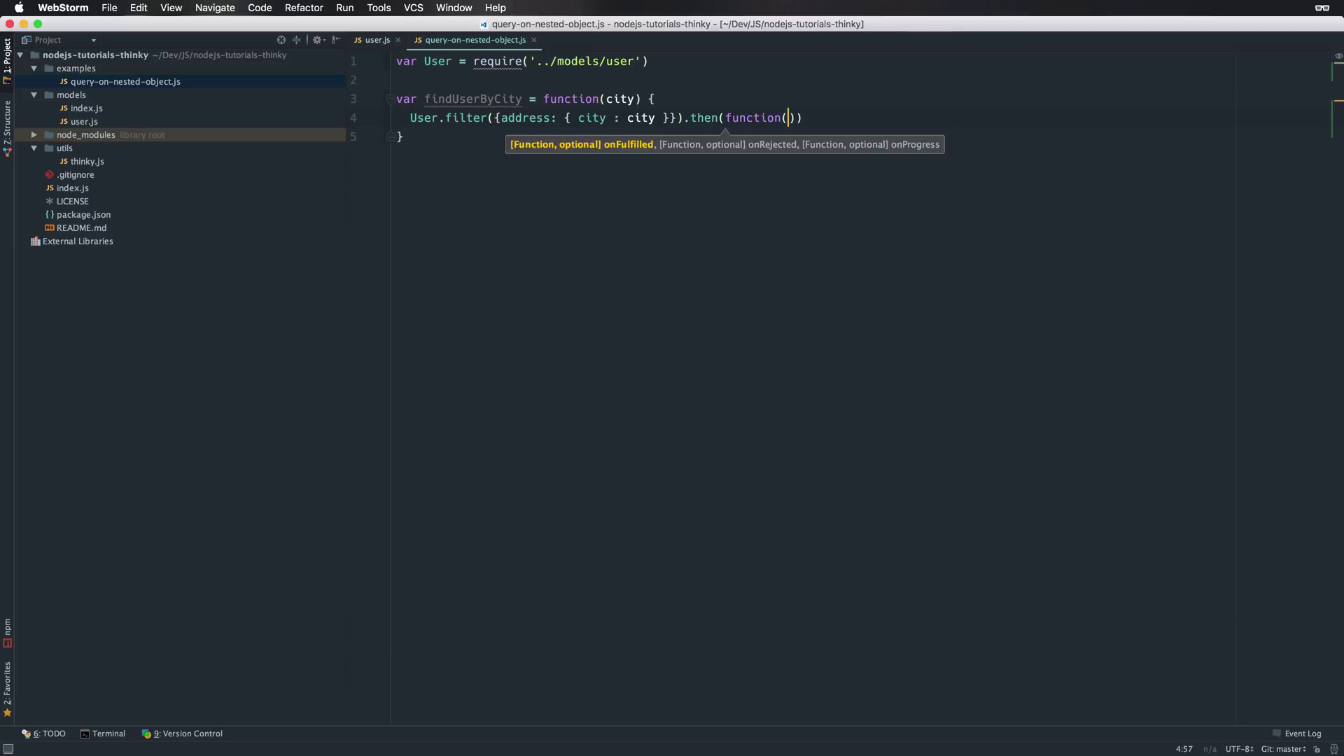
Step: Give the .then callback a users parameter with an empty body
{"action": "type", "text": "users"}
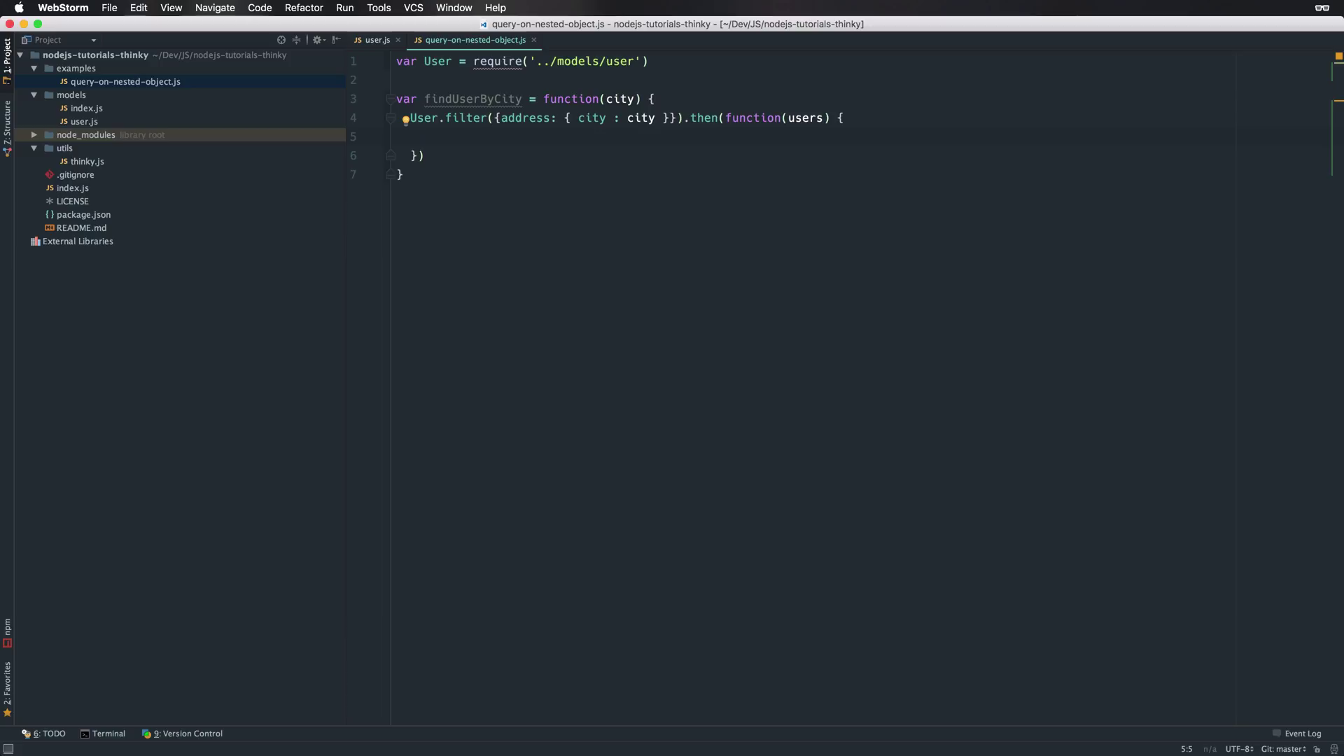
Step: Write if (_.ifEmpty(users)) { } inside the callback, expanded into an empty block
{"action": "type", "text": "if ("}
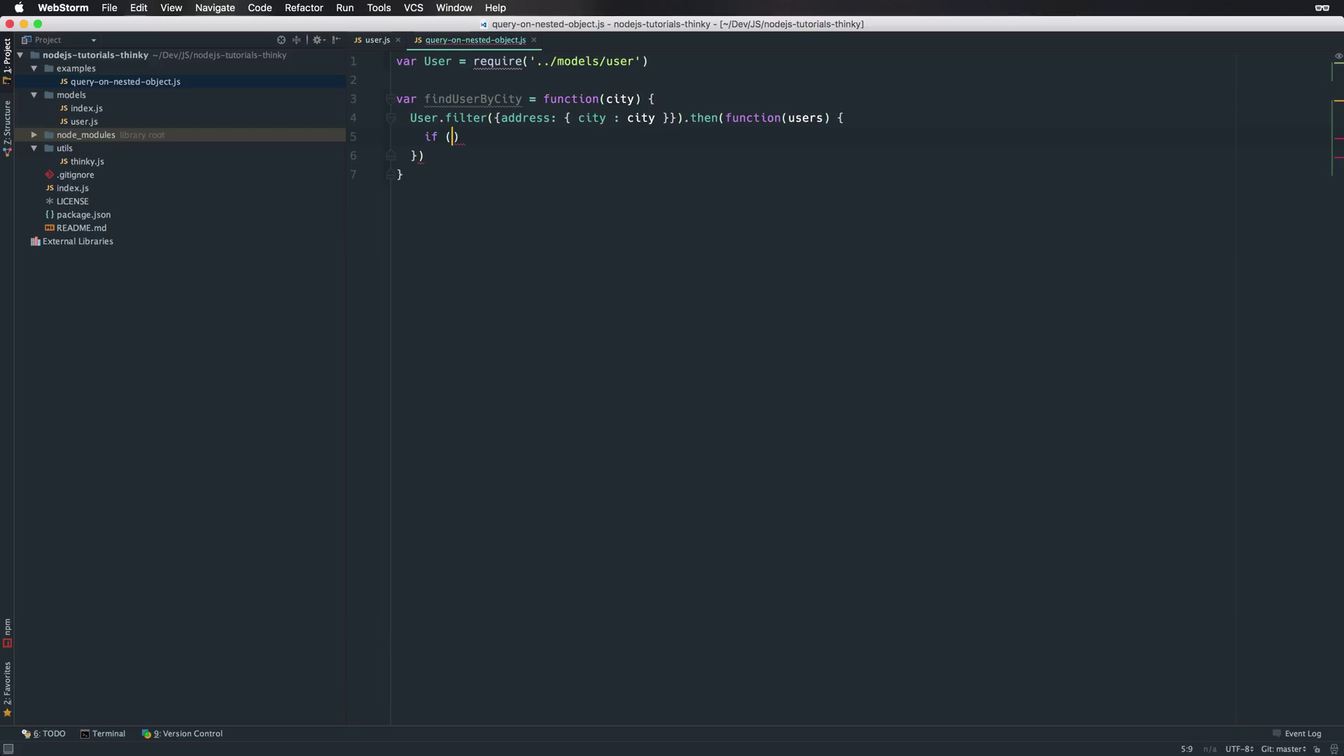
{"action": "type", "text": "_"}
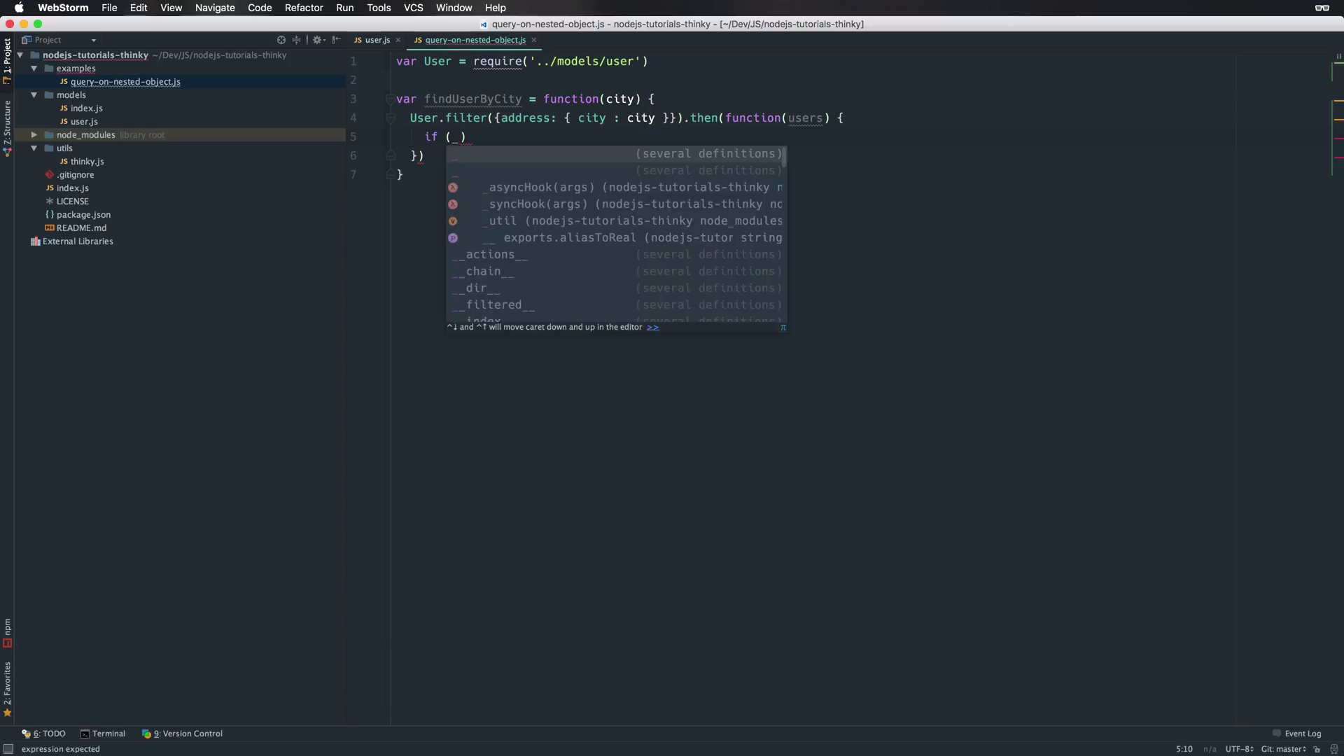
{"action": "type", "text": ".ifEmpty"}
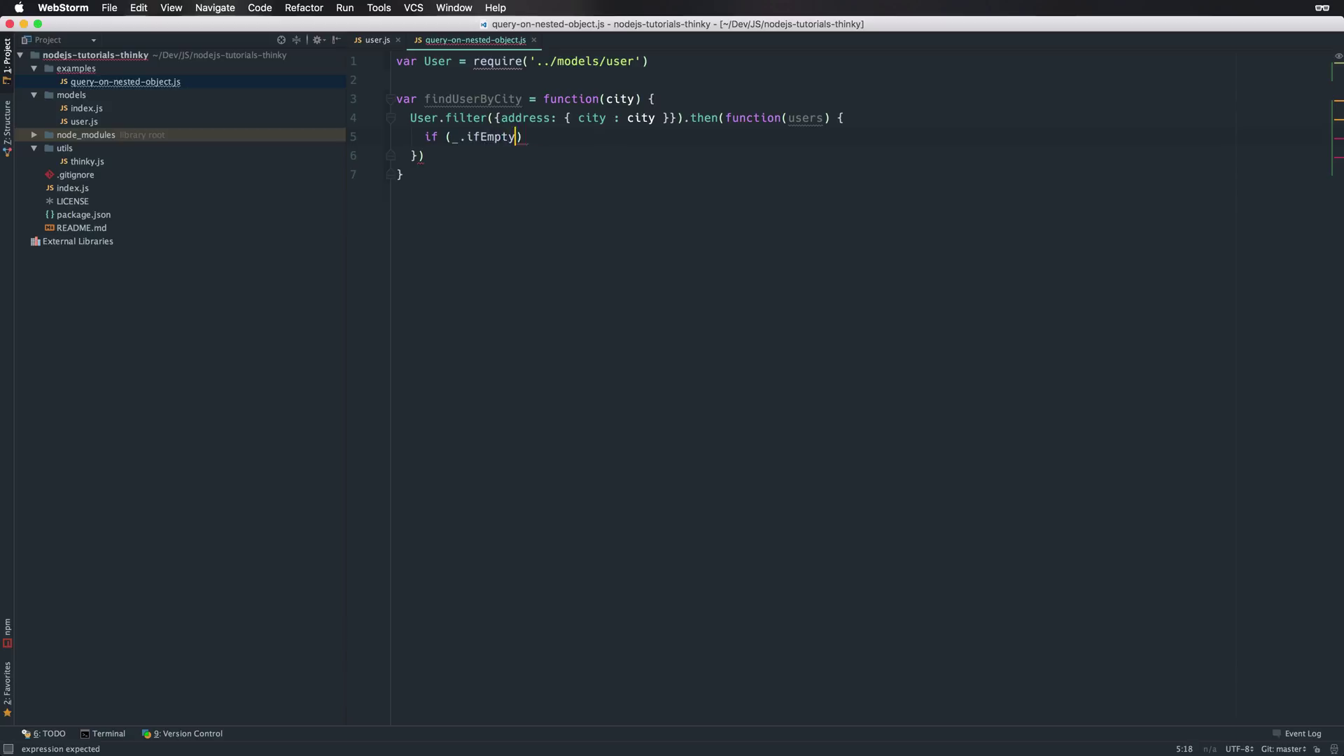
{"action": "type", "text": "("}
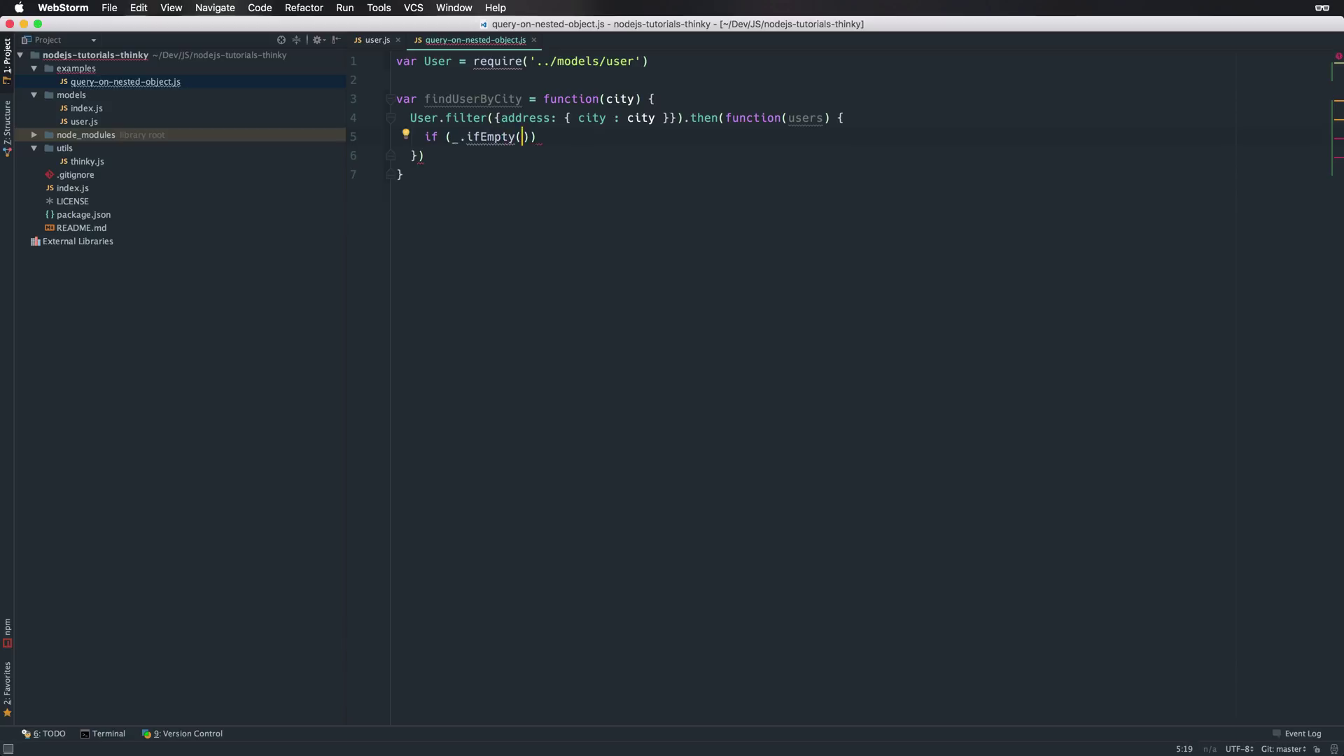
{"action": "type", "text": "users) {"}
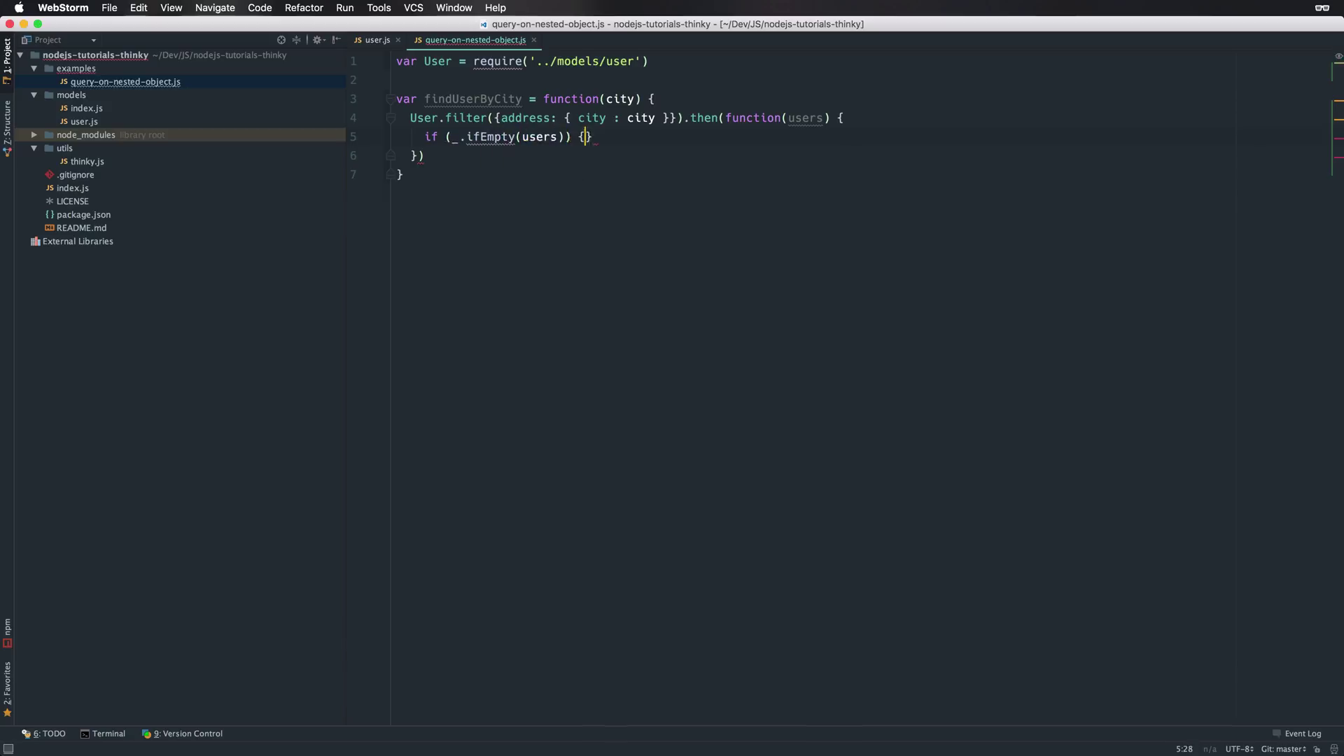
{"action": "key", "text": "enter"}
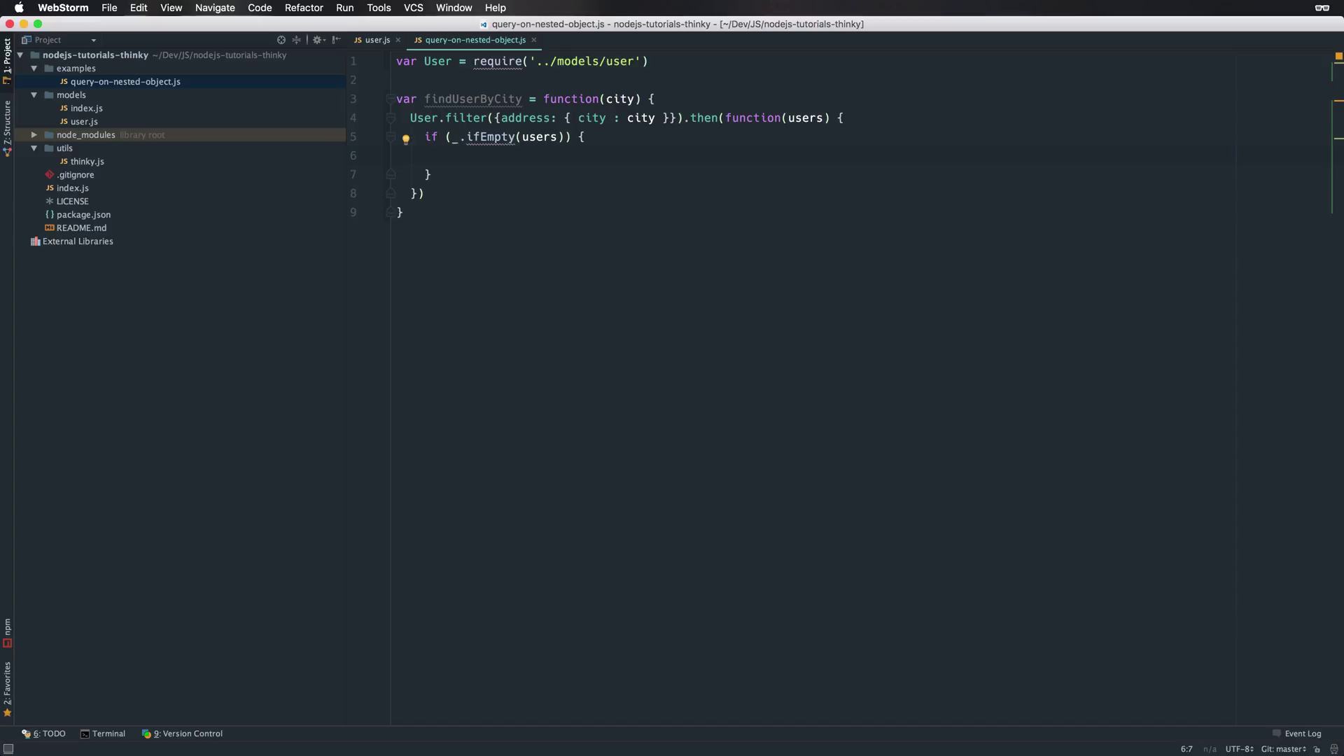
Step: Add var _ = require('lodash') below the User import and return to the if statement
{"action": "type", "text": "v"}
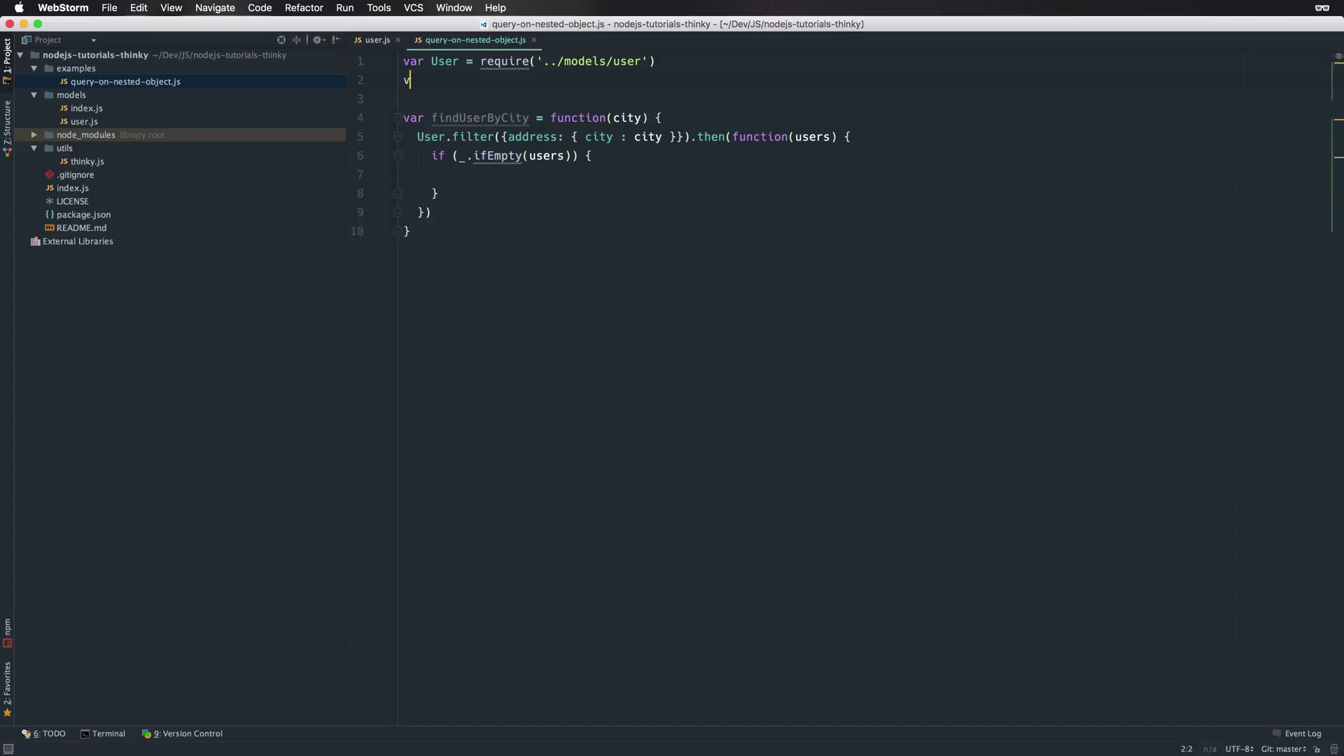
{"action": "type", "text": "ar _ = require('l"}
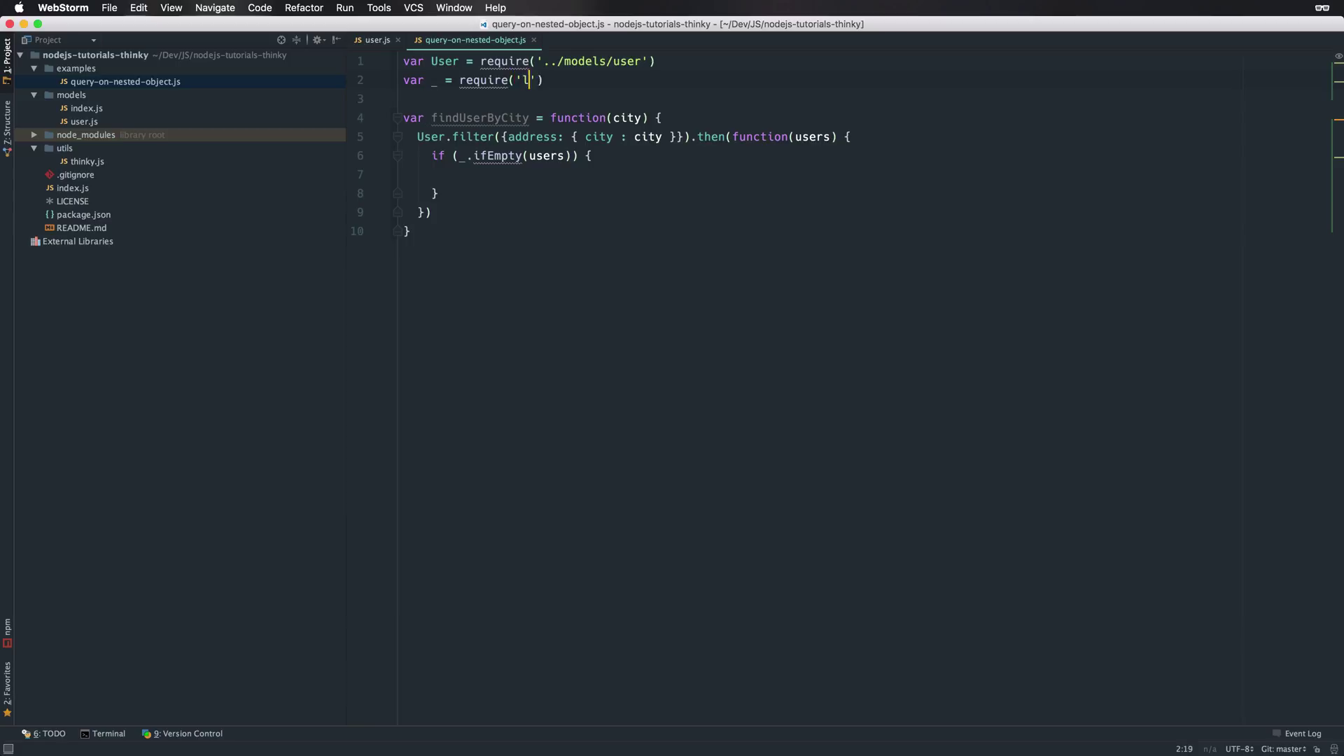
{"action": "type", "text": "odash"}
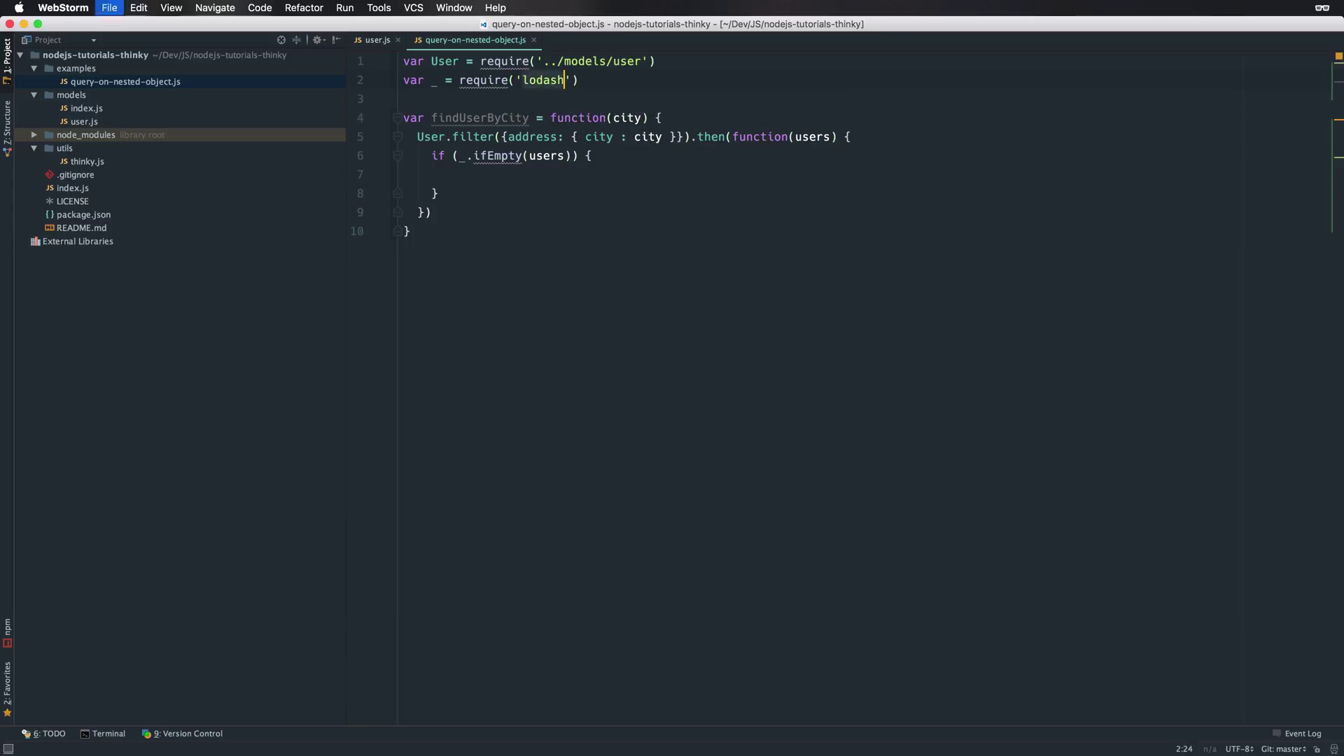
{"action": "left_click", "coordinate": [566, 156]}
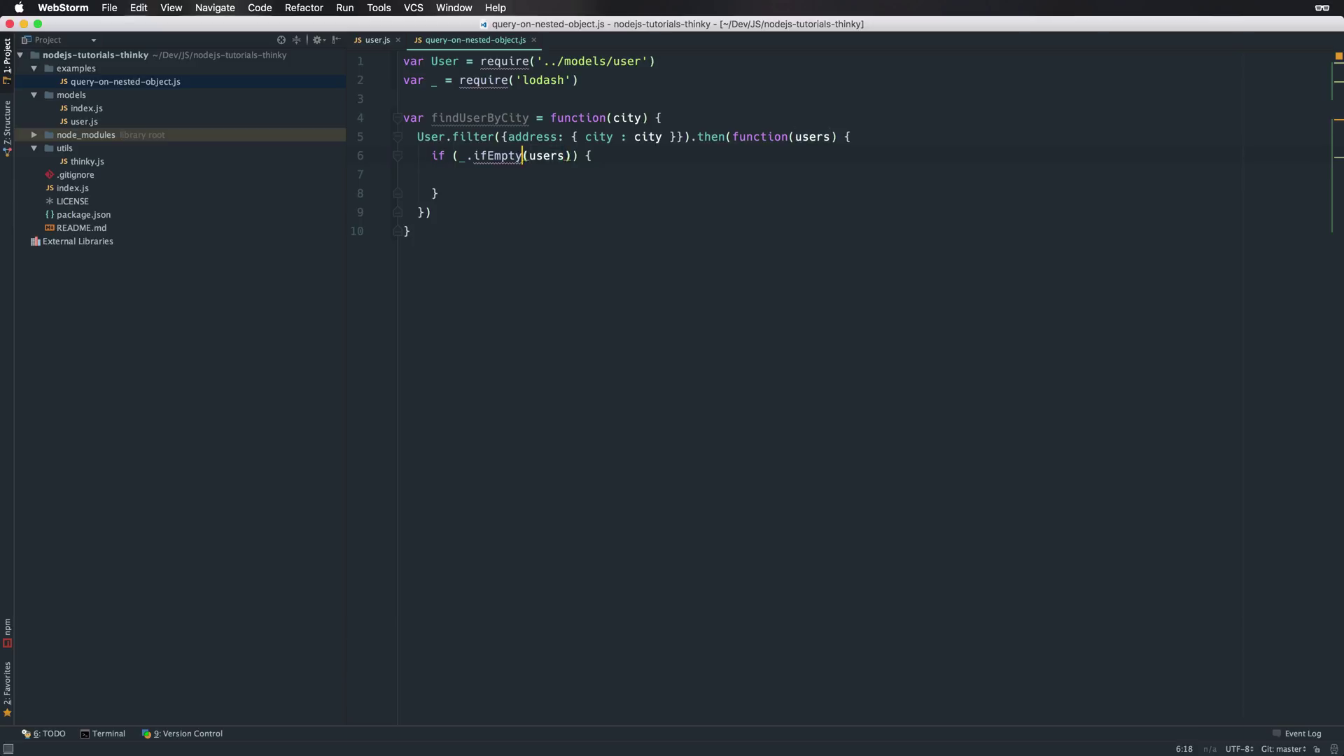
Step: Return when.reject('No users found for the city name: ' + city) inside the if block
{"action": "key", "text": "Return"}
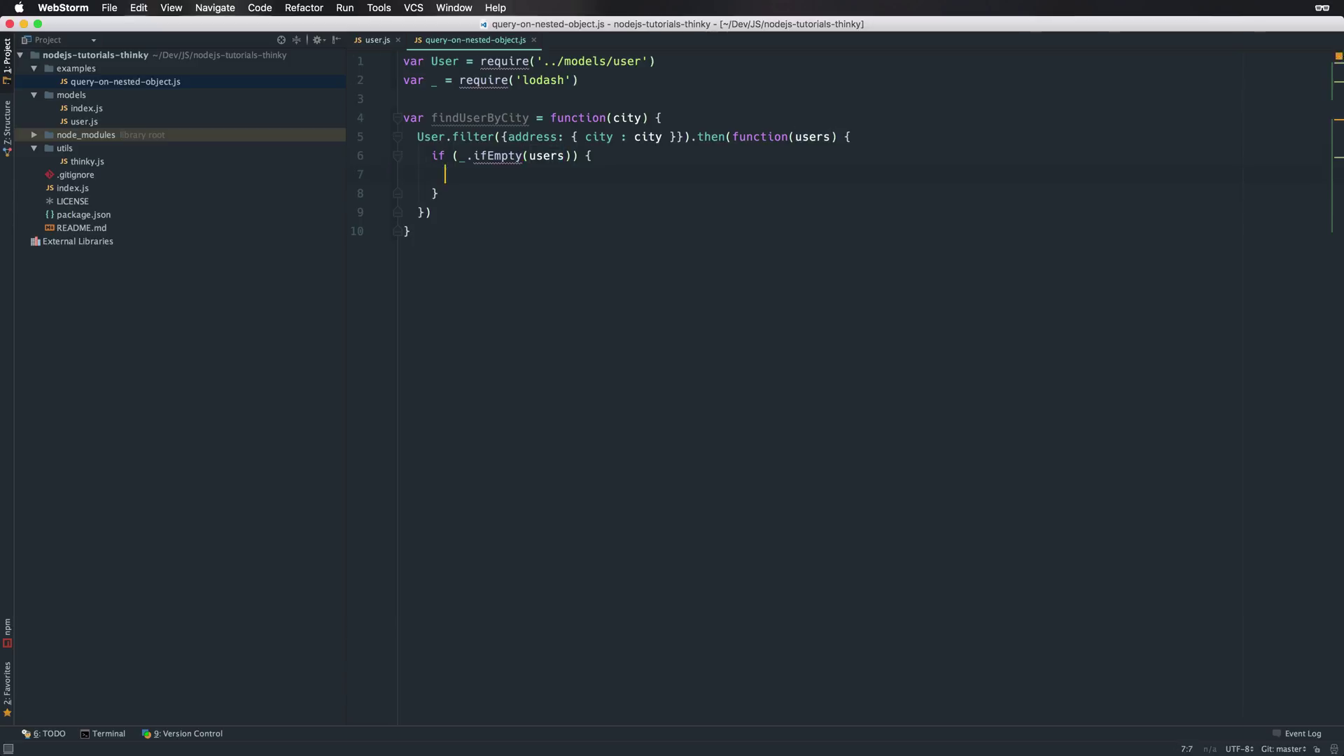
{"action": "type", "text": "return"}
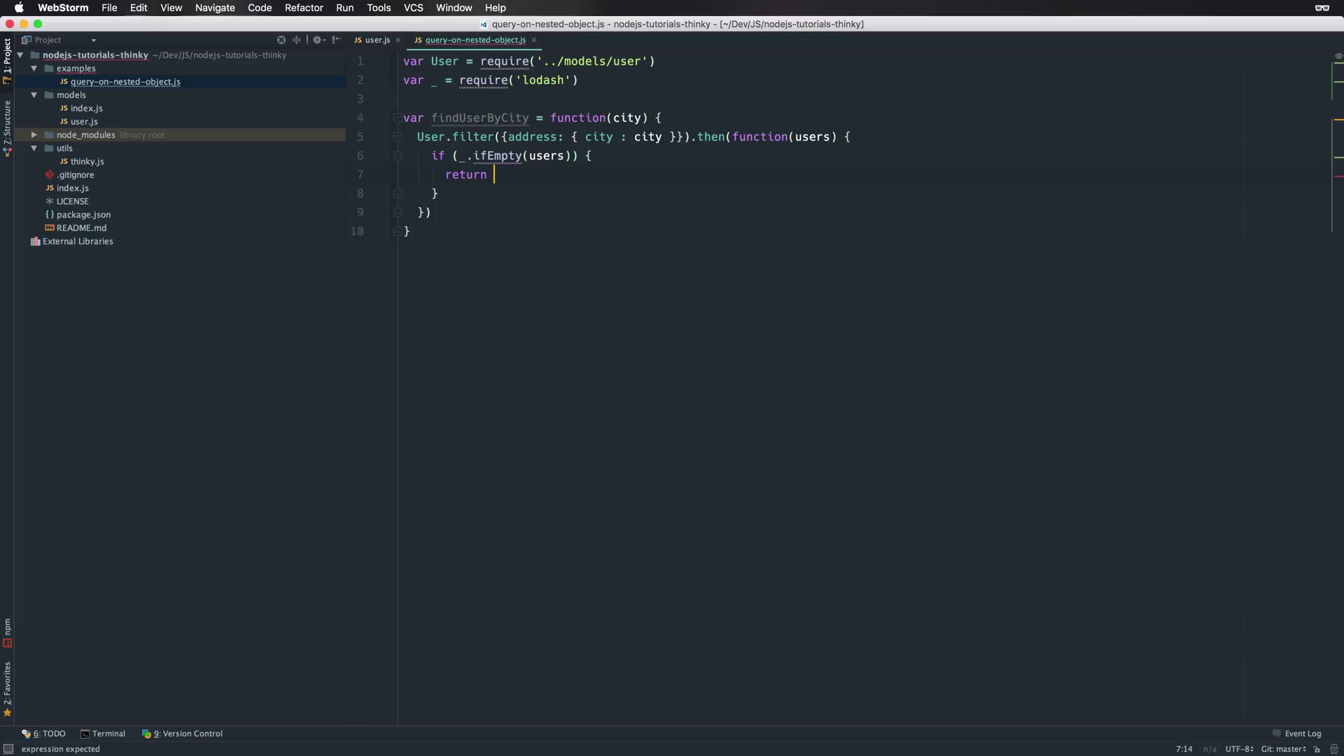
{"action": "type", "text": "when.j"}
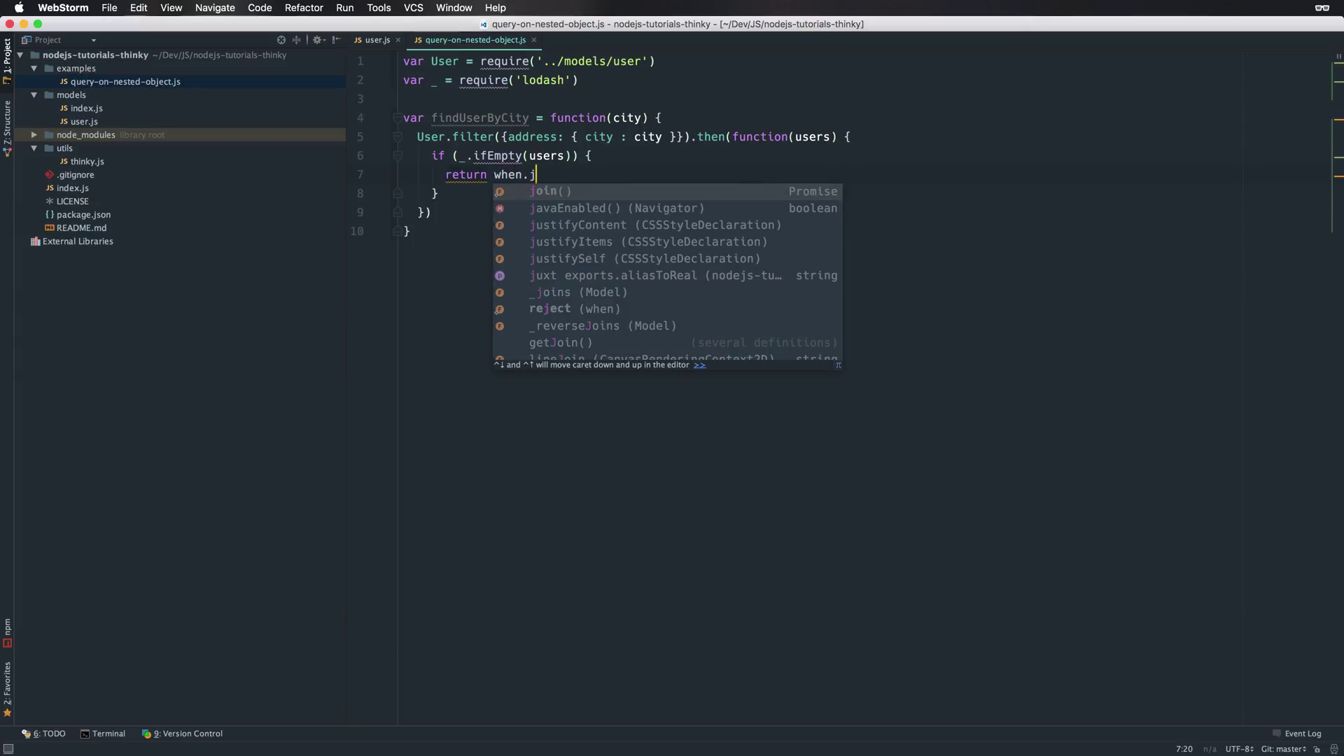
{"action": "type", "text": "reject("}
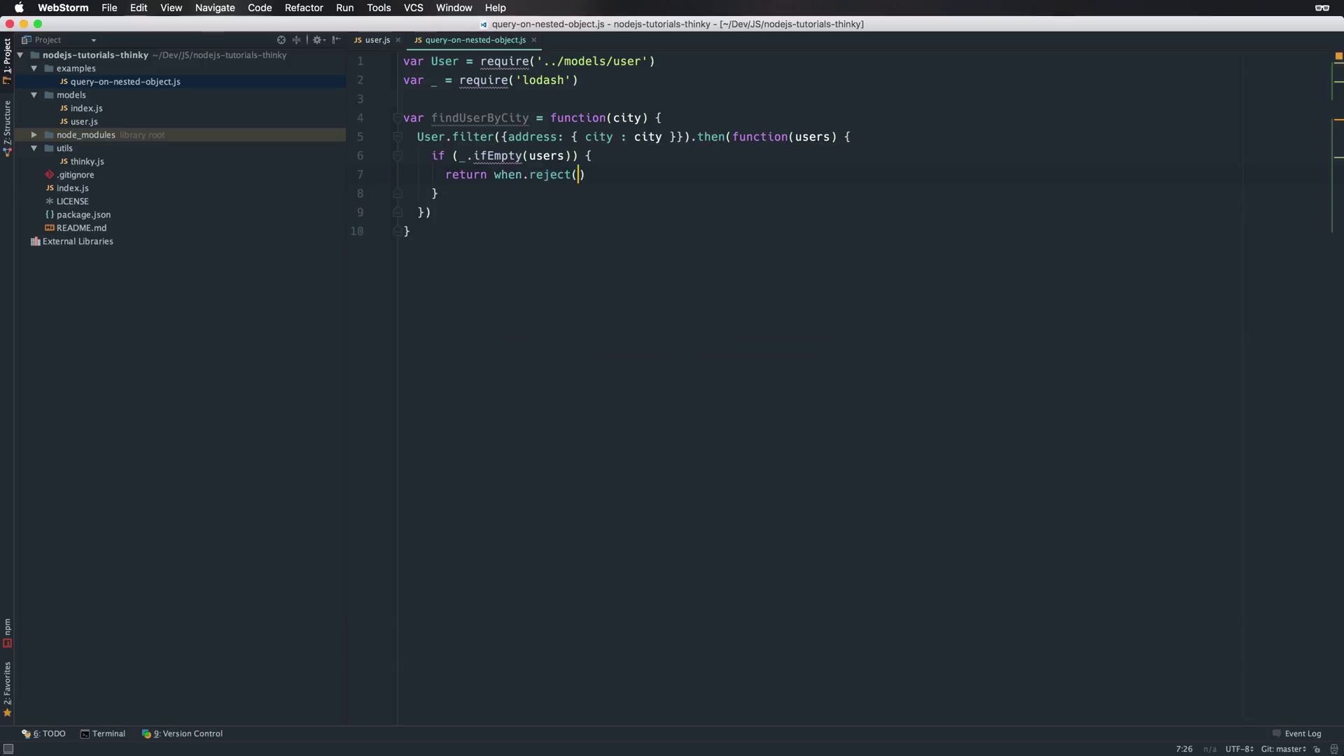
{"action": "type", "text": "'"}
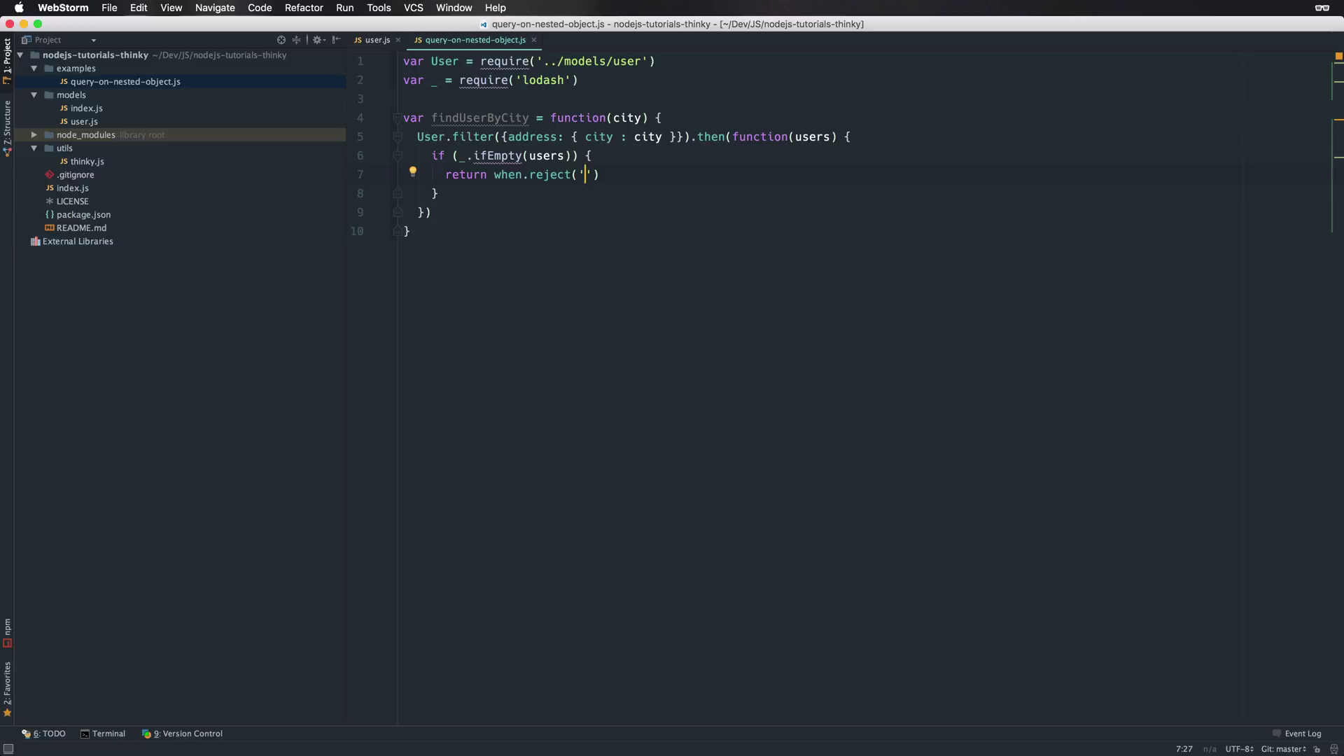
{"action": "type", "text": "No users"}
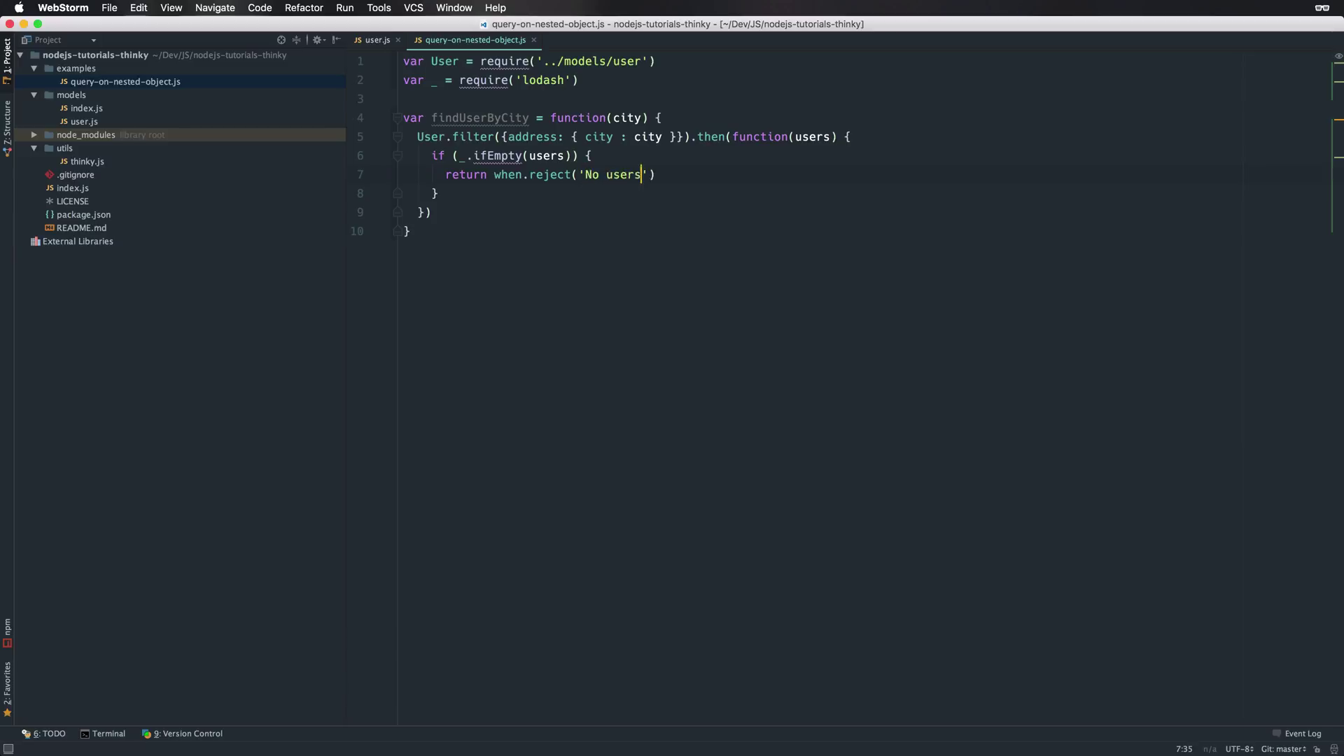
{"action": "type", "text": "found"}
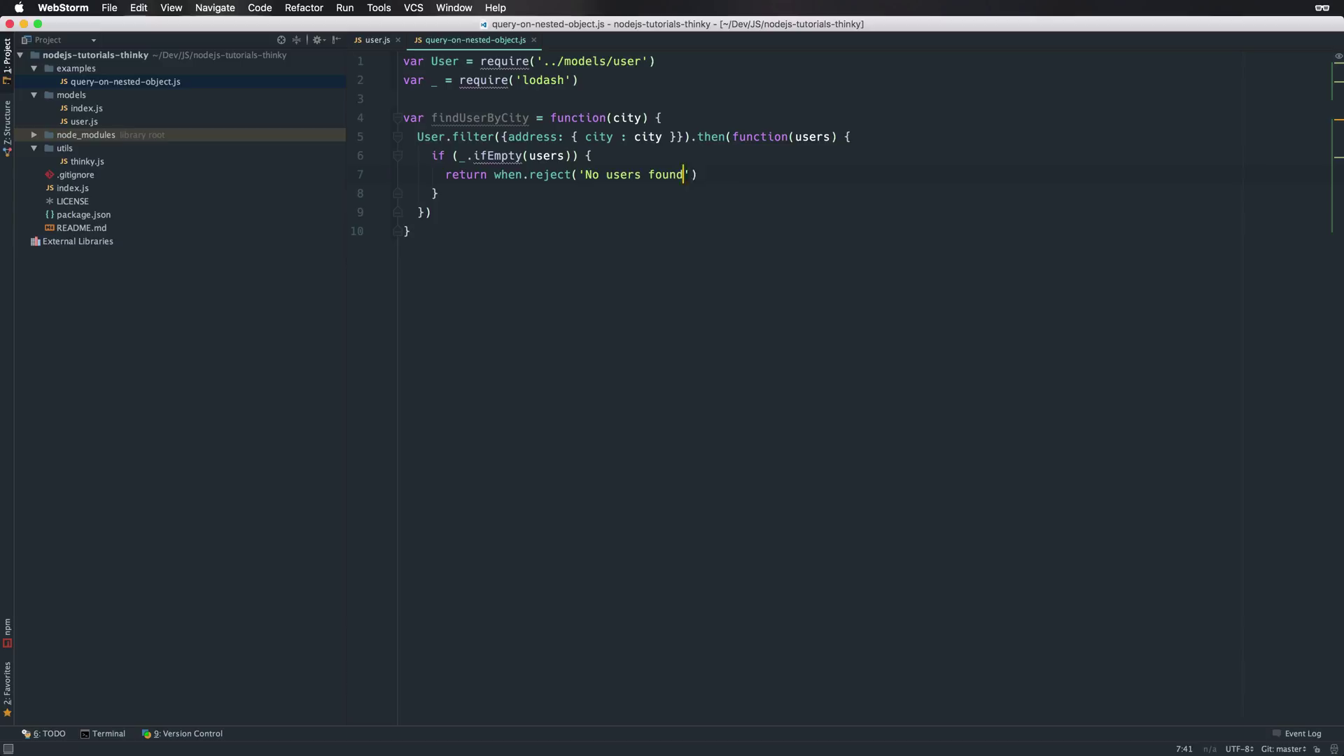
{"action": "type", "text": "for the city"}
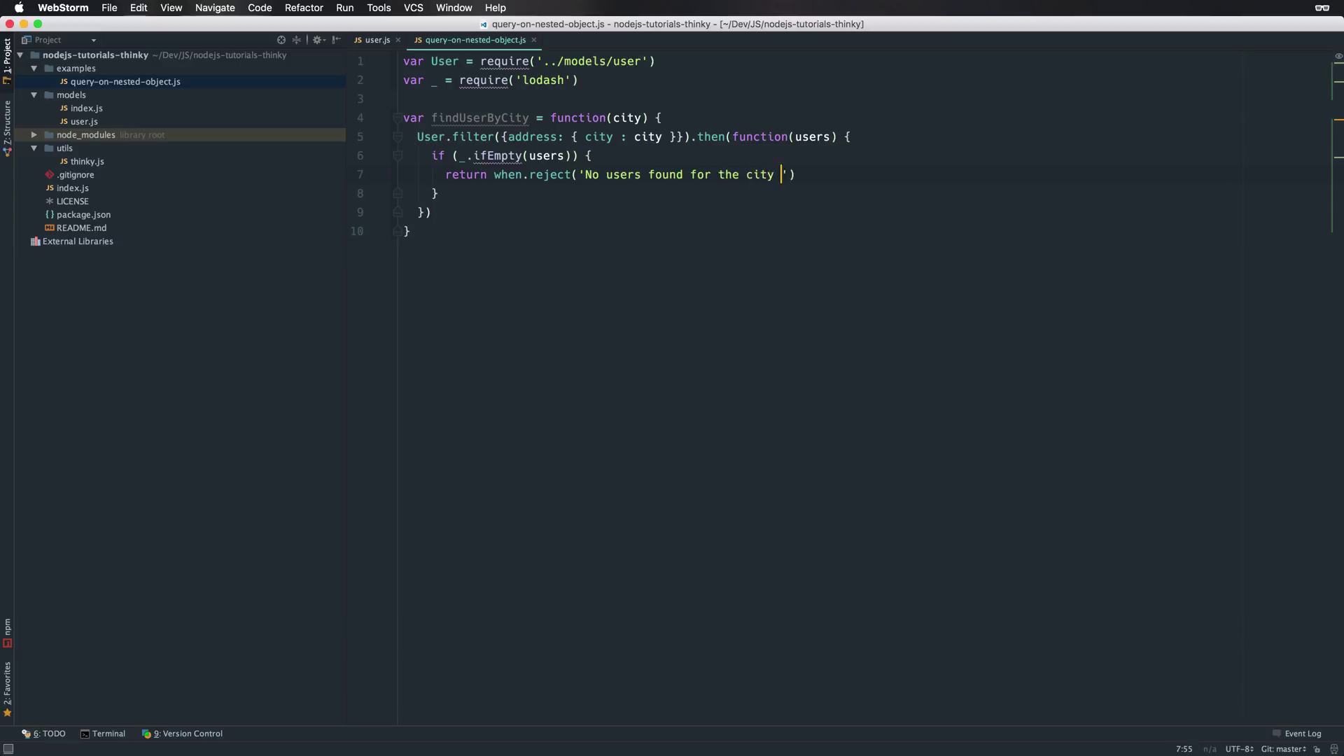
{"action": "type", "text": "name: ' +"}
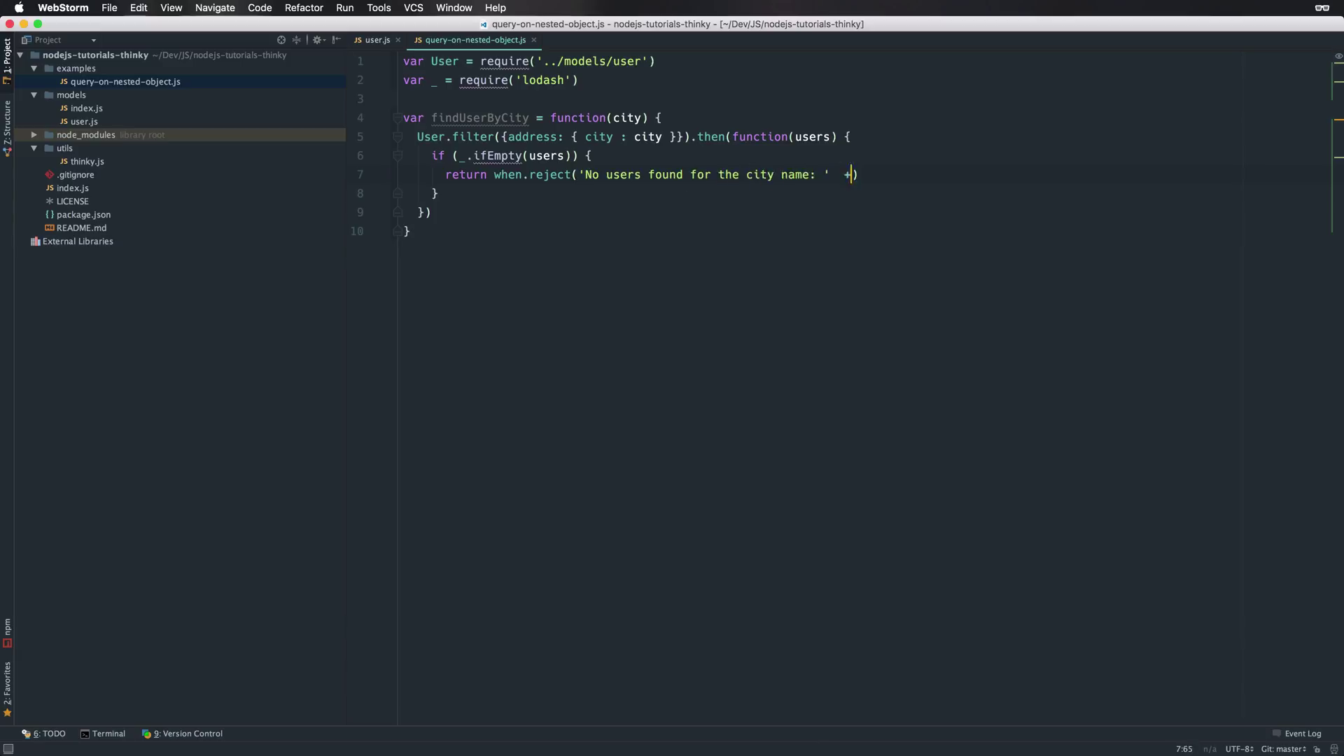
{"action": "type", "text": "city"}
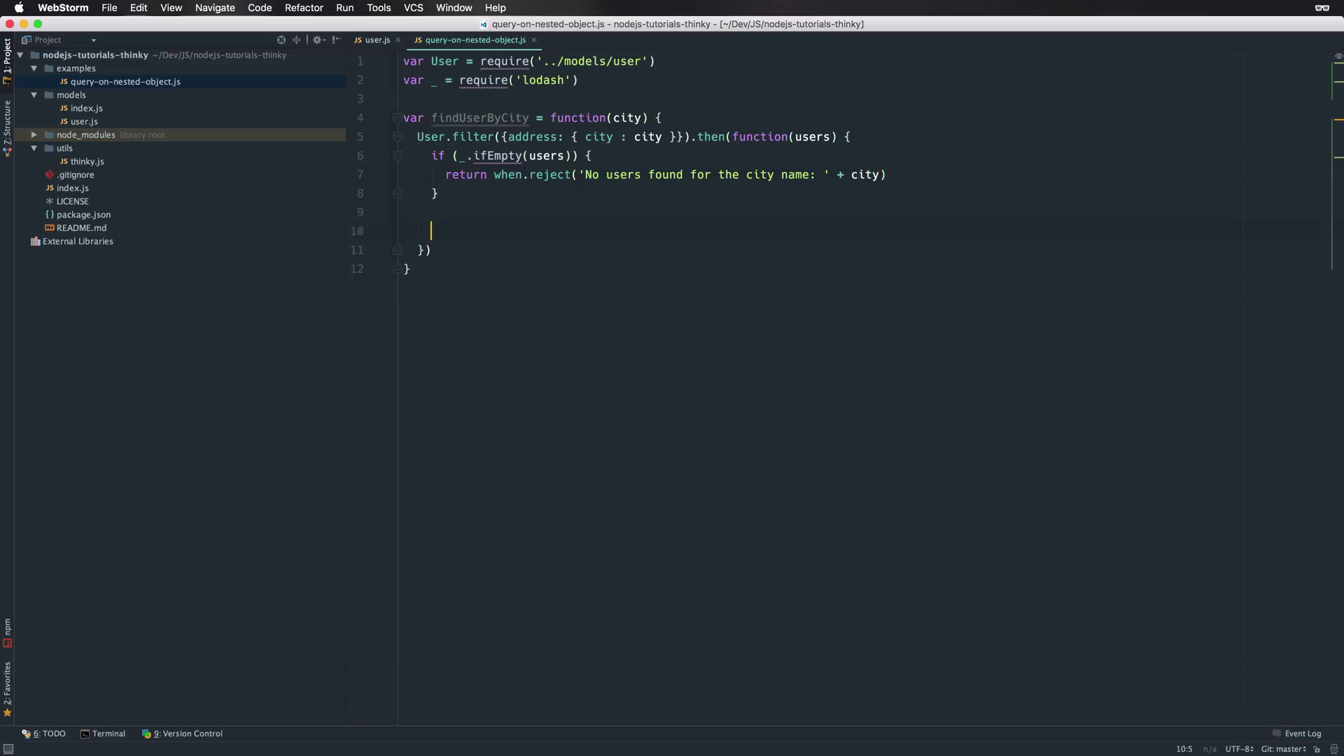
Step: Return when.resolve(users) after the if block and fix the check to _.isEmpty
{"action": "type", "text": "return when"}
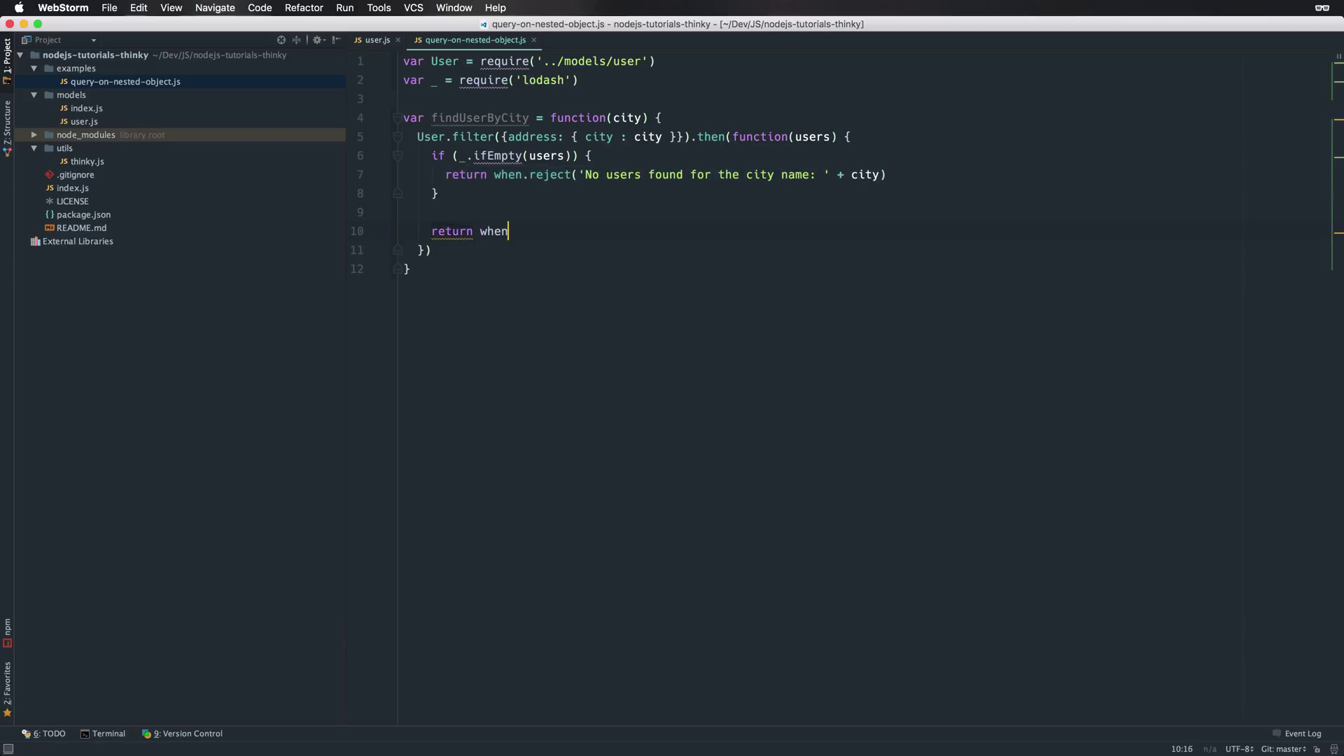
{"action": "type", "text": ".resolve("}
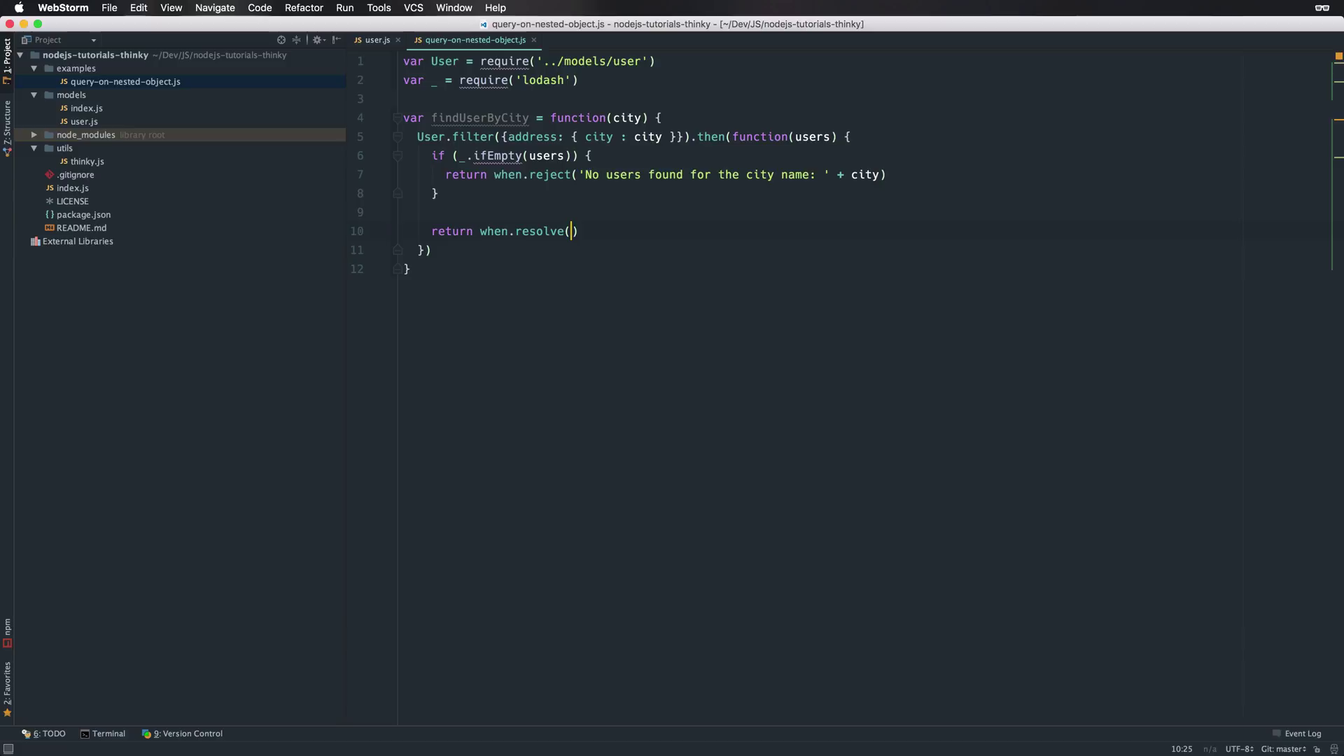
{"action": "type", "text": "users"}
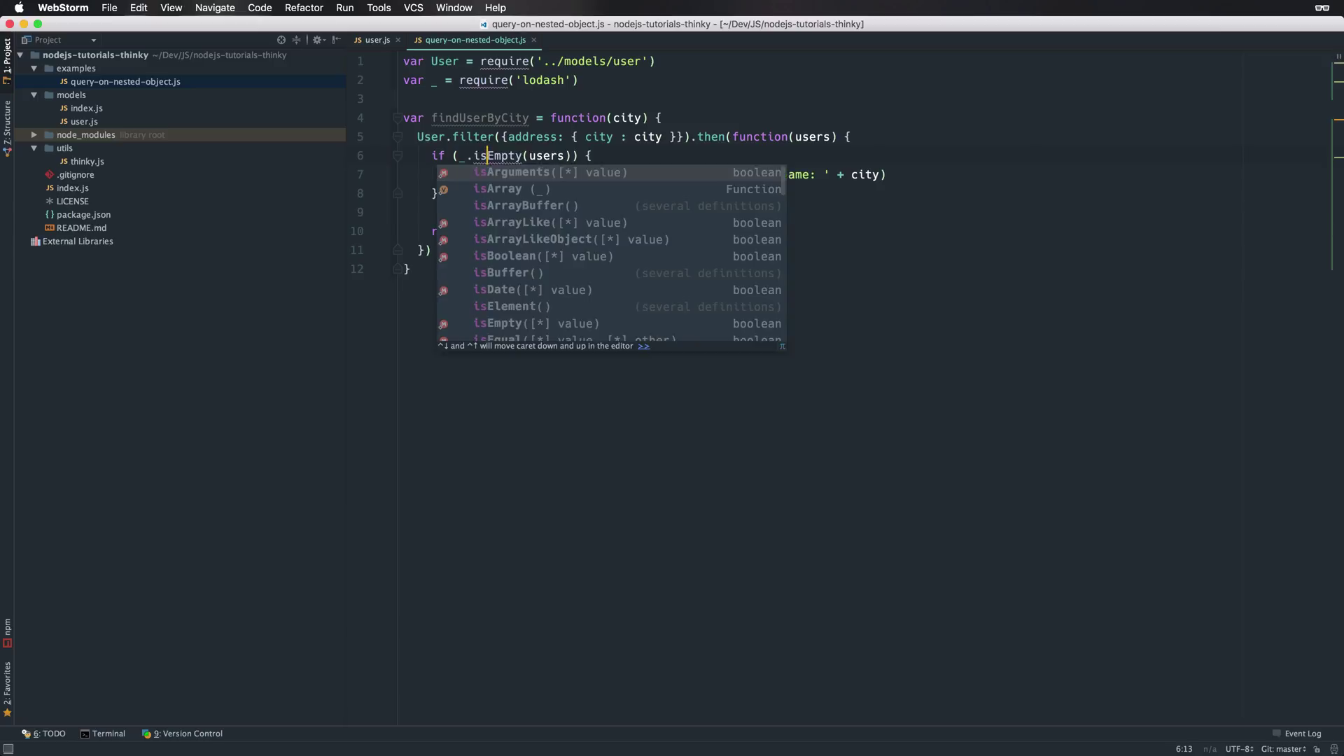
{"action": "key", "text": "Escape"}
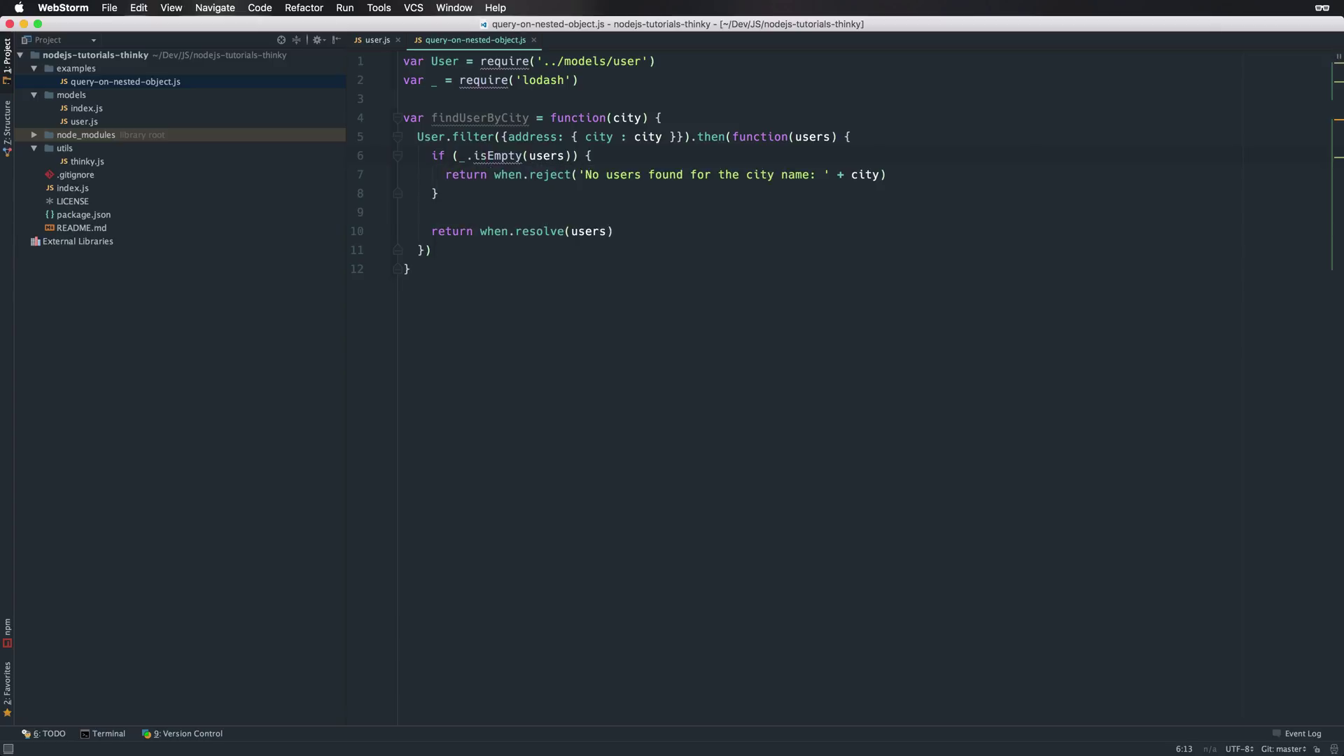
{"action": "left_click", "coordinate": [487, 117]}
{"action": "type", "text": "var"}
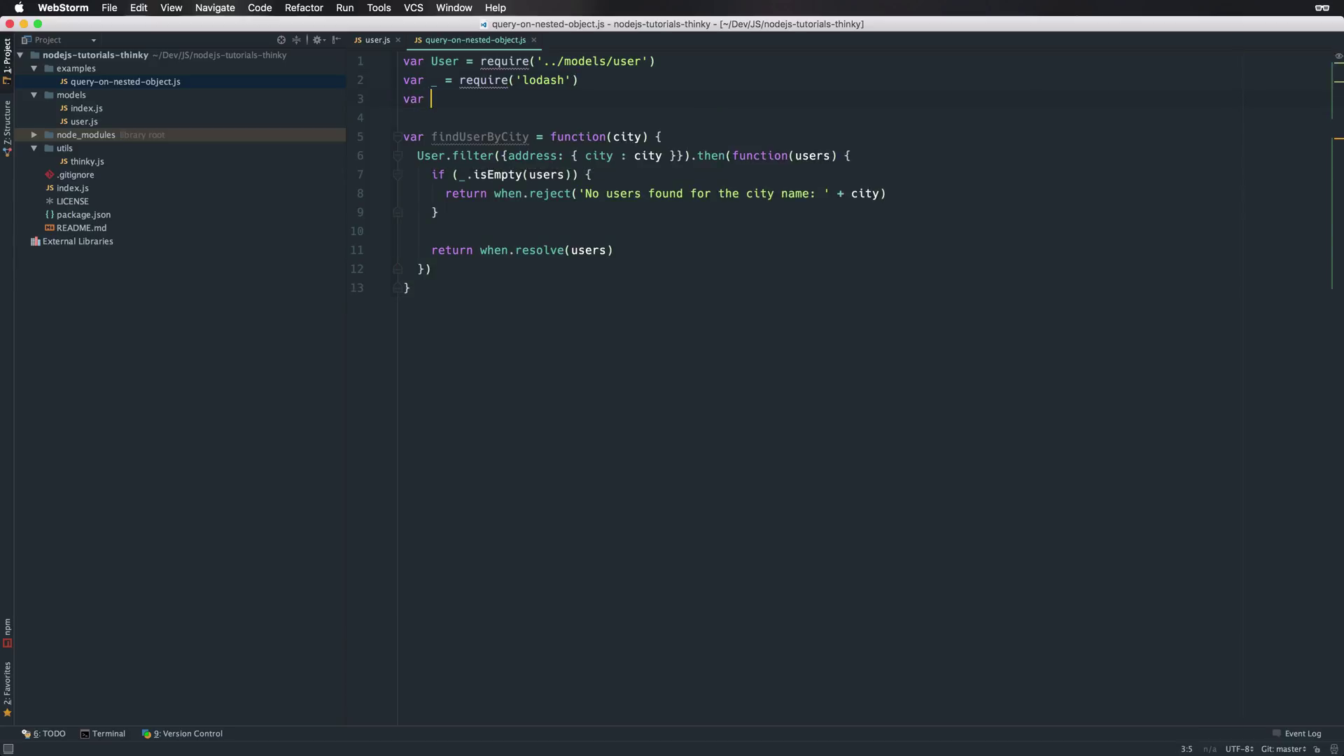
Step: Add var when = require('when') as the third import line
{"action": "type", "text": "when"}
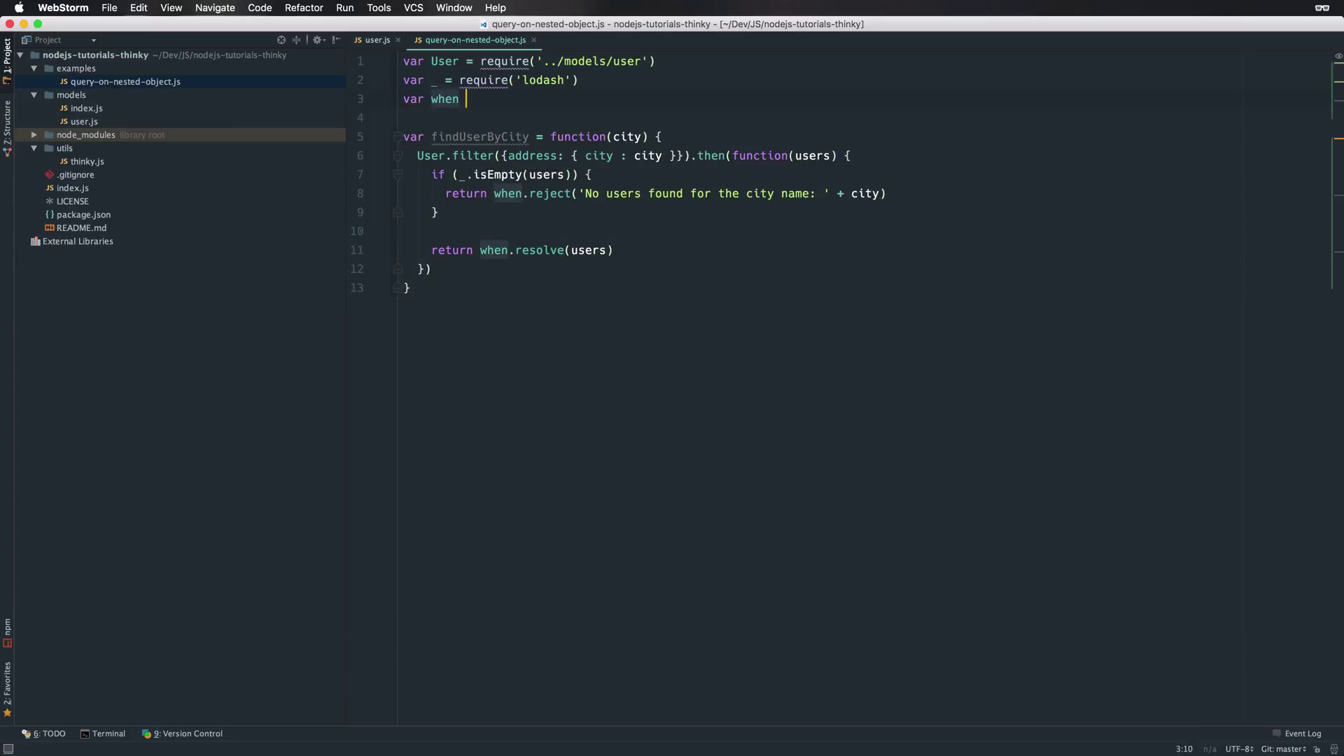
{"action": "type", "text": "= require('')"}
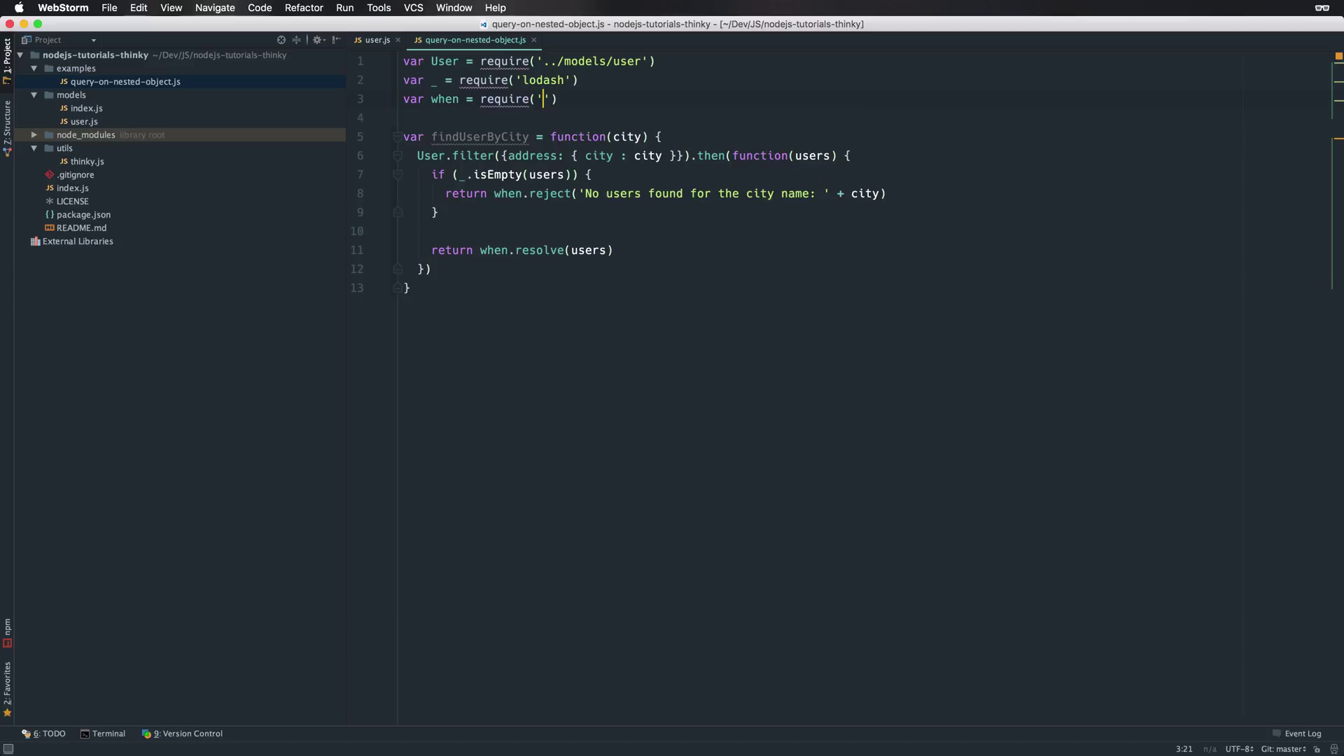
{"action": "type", "text": "when"}
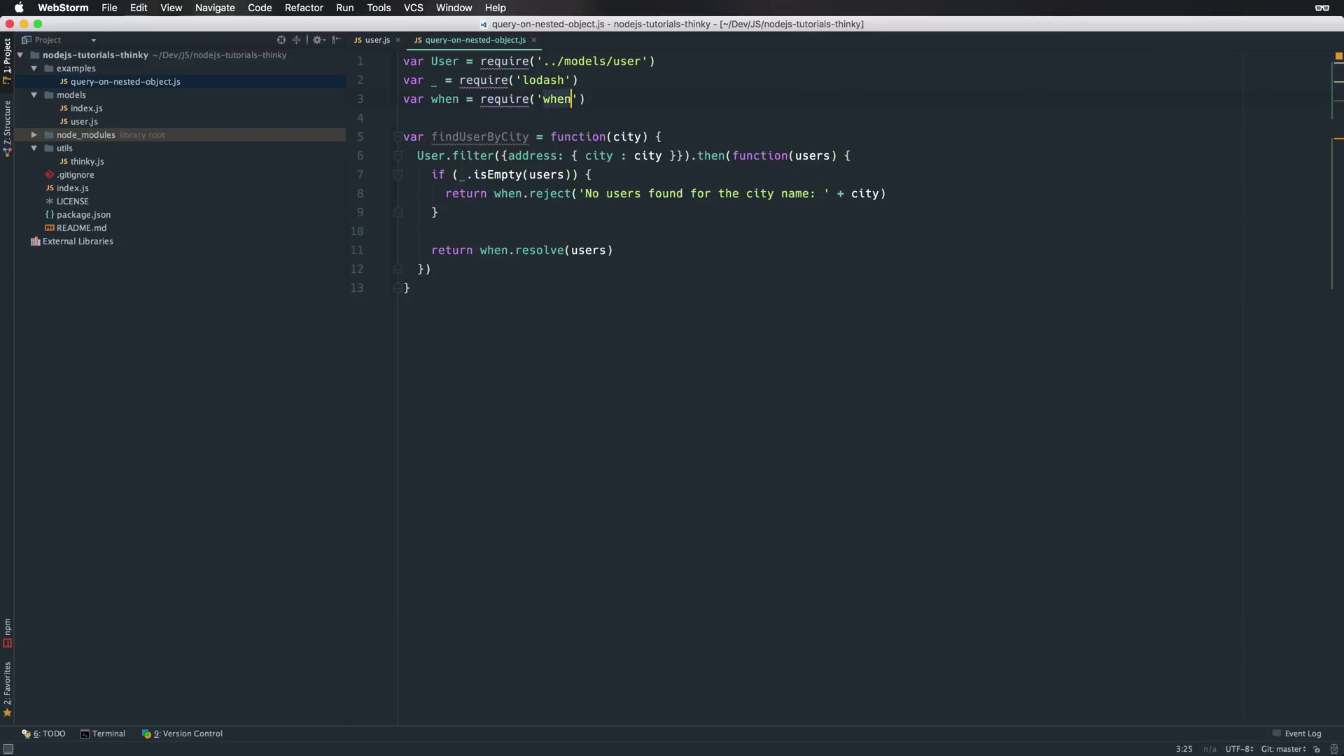